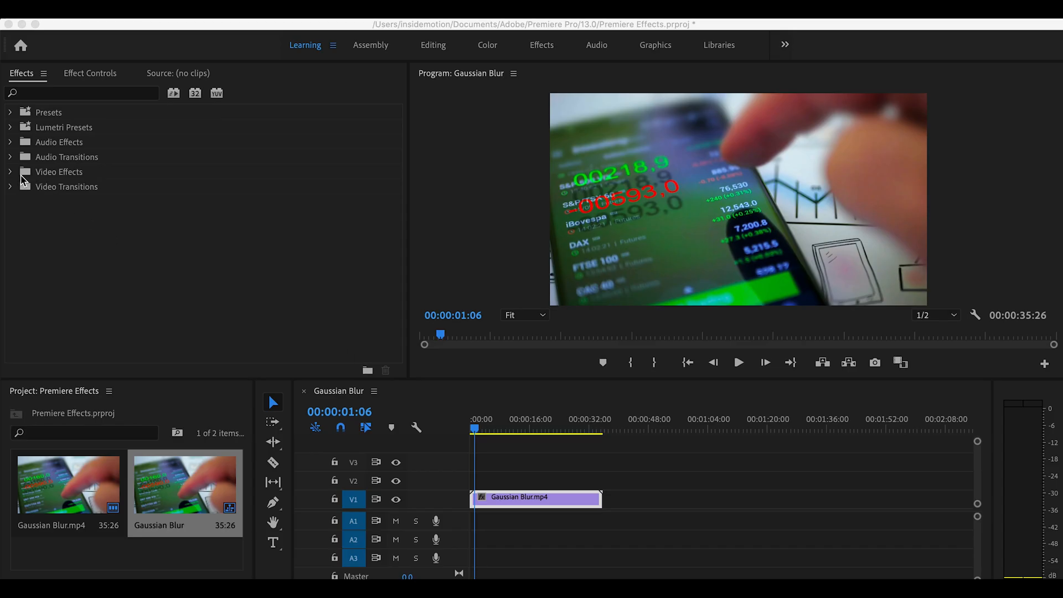
# Expand Video Effects > Blur & Sharpen to reveal the Gaussian Blur effect
pyautogui.click(10, 172)
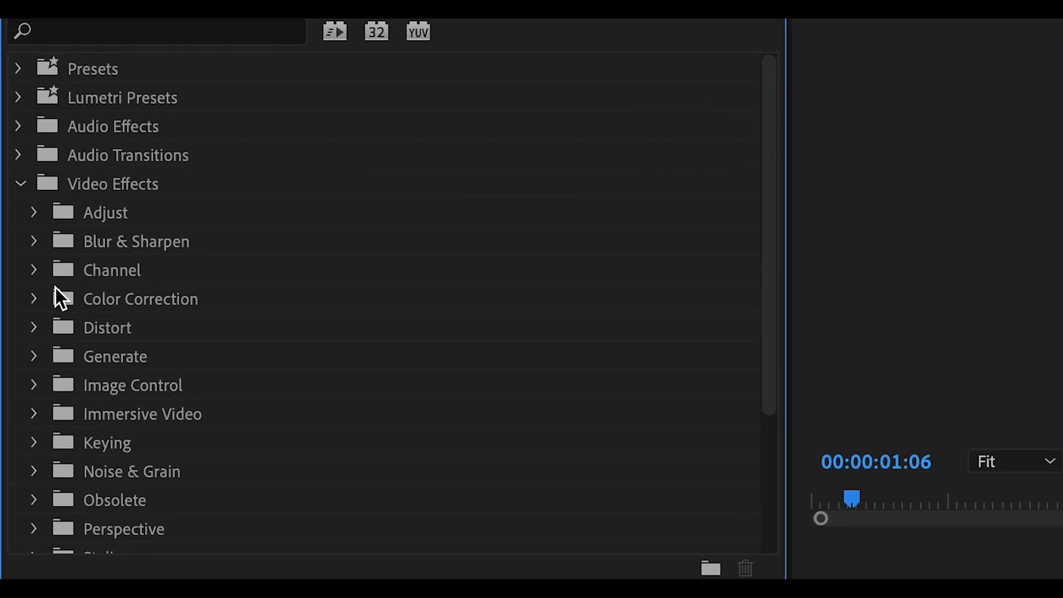
pyautogui.click(33, 240)
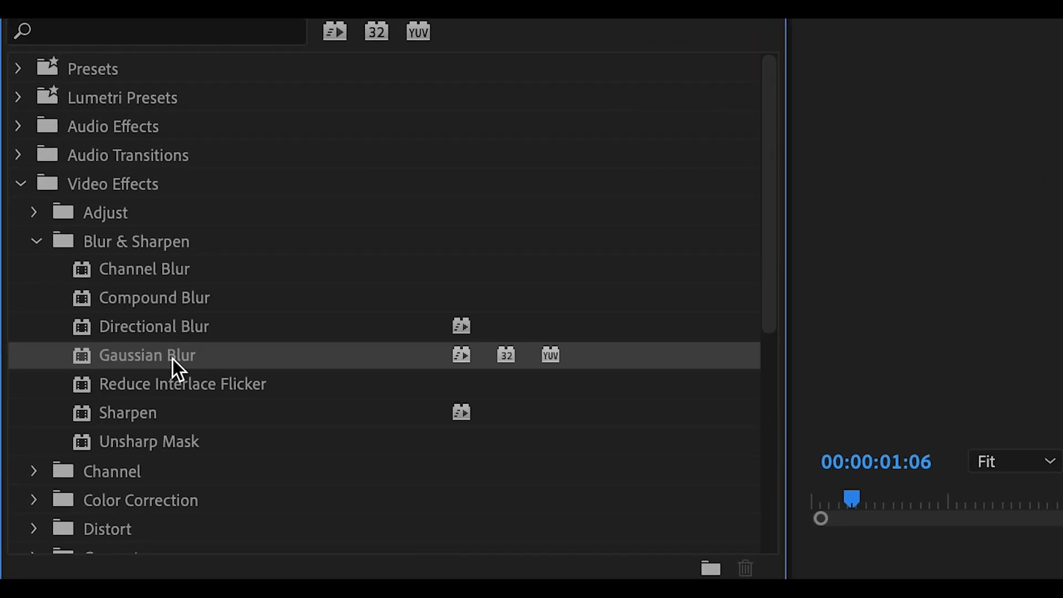
pyautogui.moveTo(249, 370)
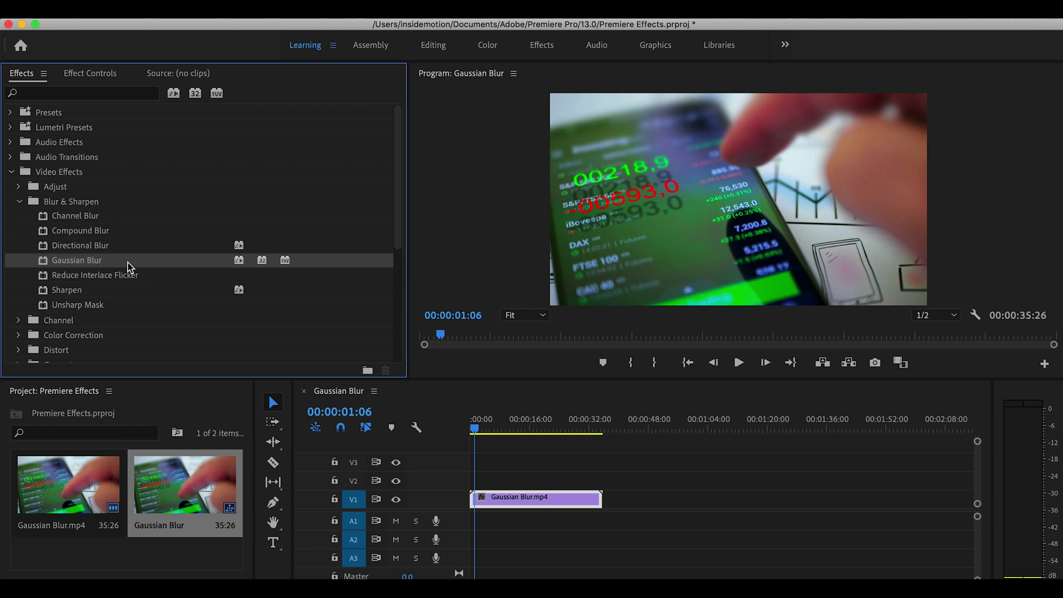
pyautogui.moveTo(102, 269)
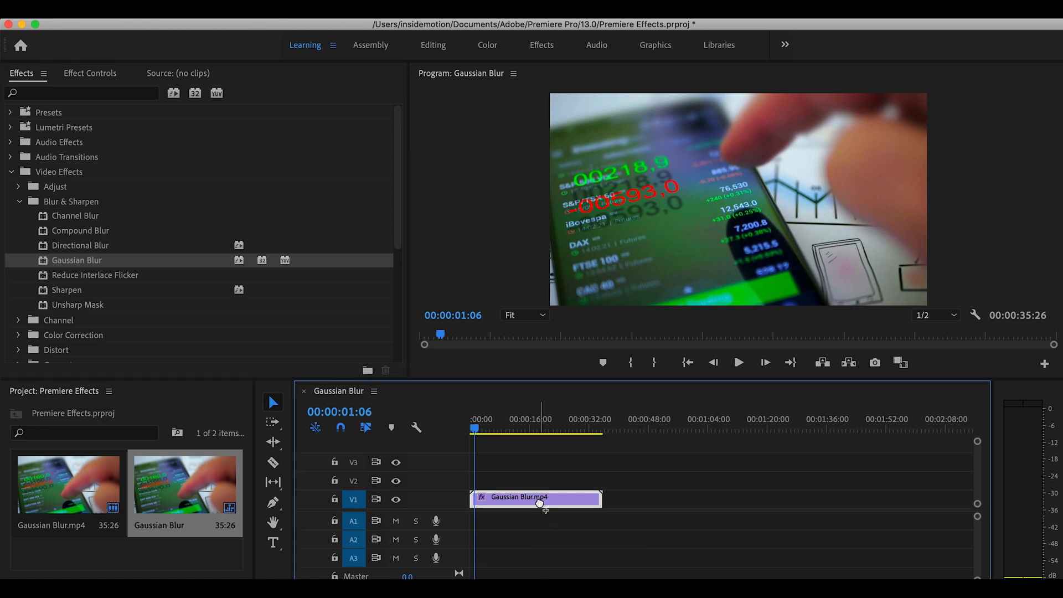
pyautogui.moveTo(122, 83)
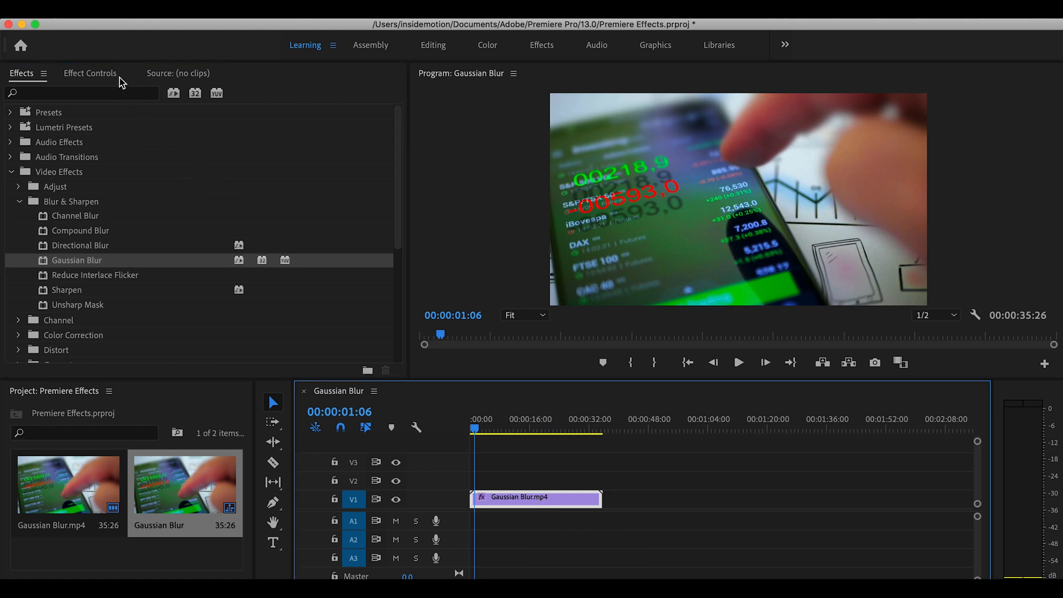
# Set Gaussian Blur Blurriness to 53, mask the phone numbers and track the mask across the clip
pyautogui.click(89, 73)
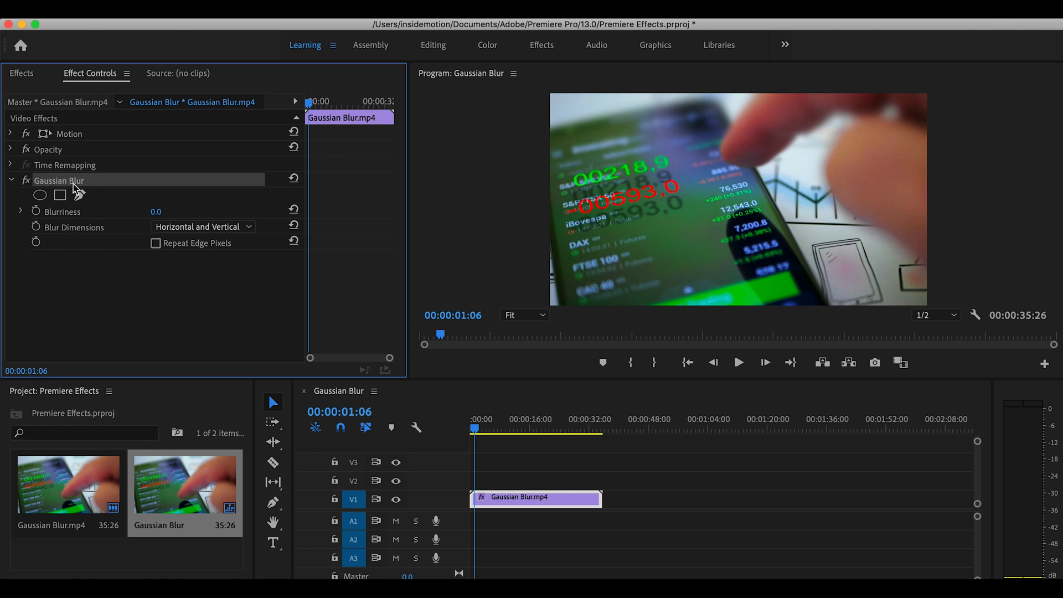
pyautogui.moveTo(155, 210); pyautogui.dragTo(173, 210)
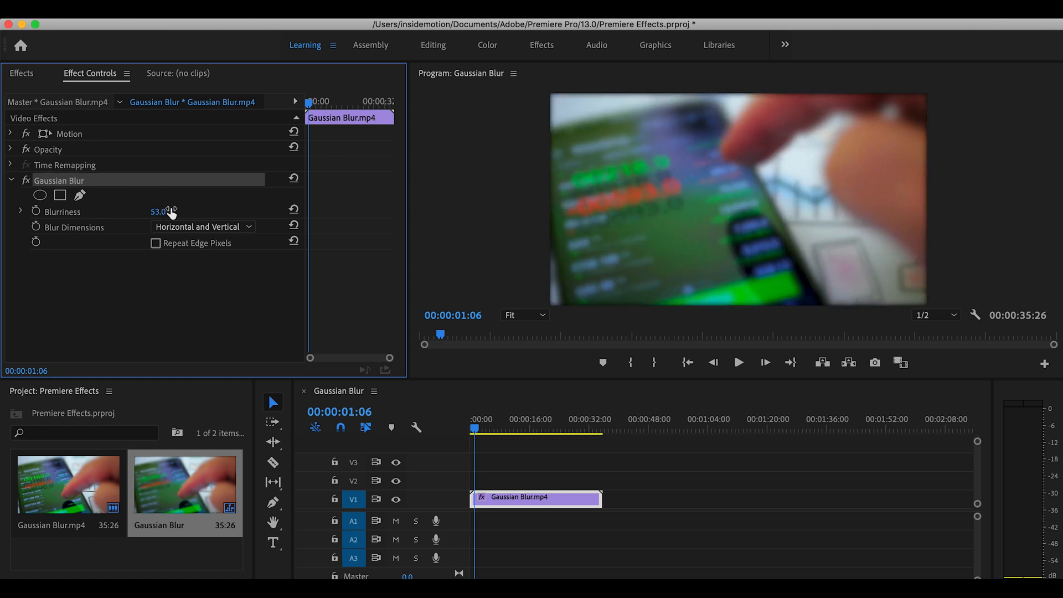
pyautogui.click(60, 196)
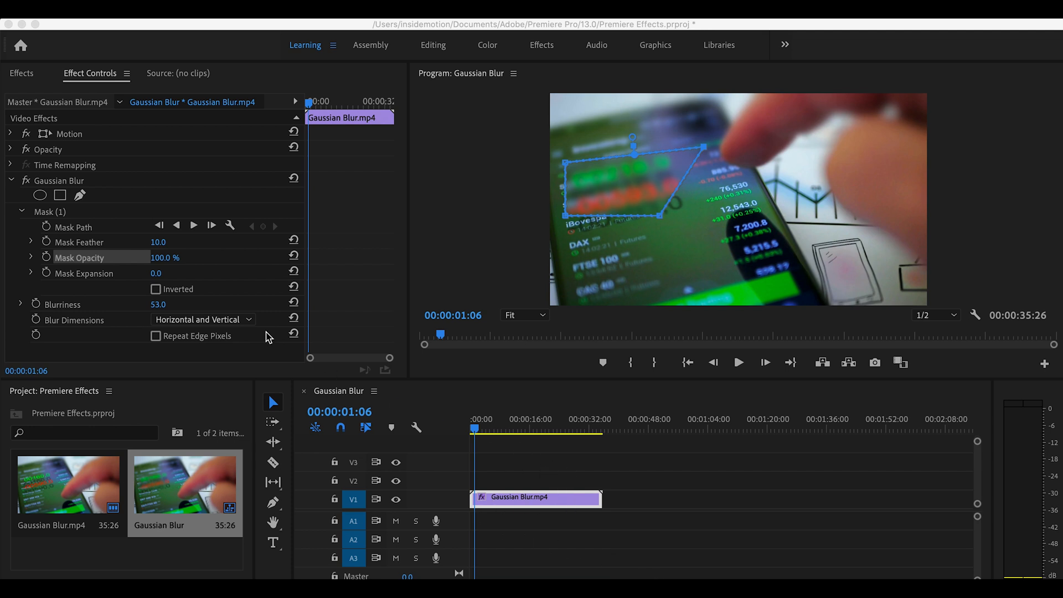
pyautogui.moveTo(96, 230)
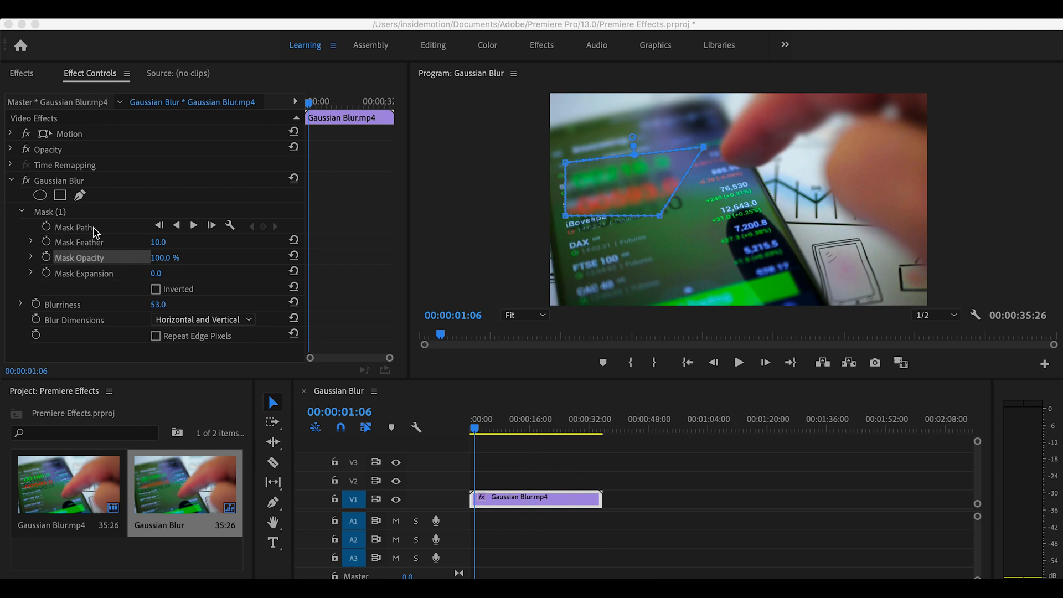
pyautogui.click(75, 227)
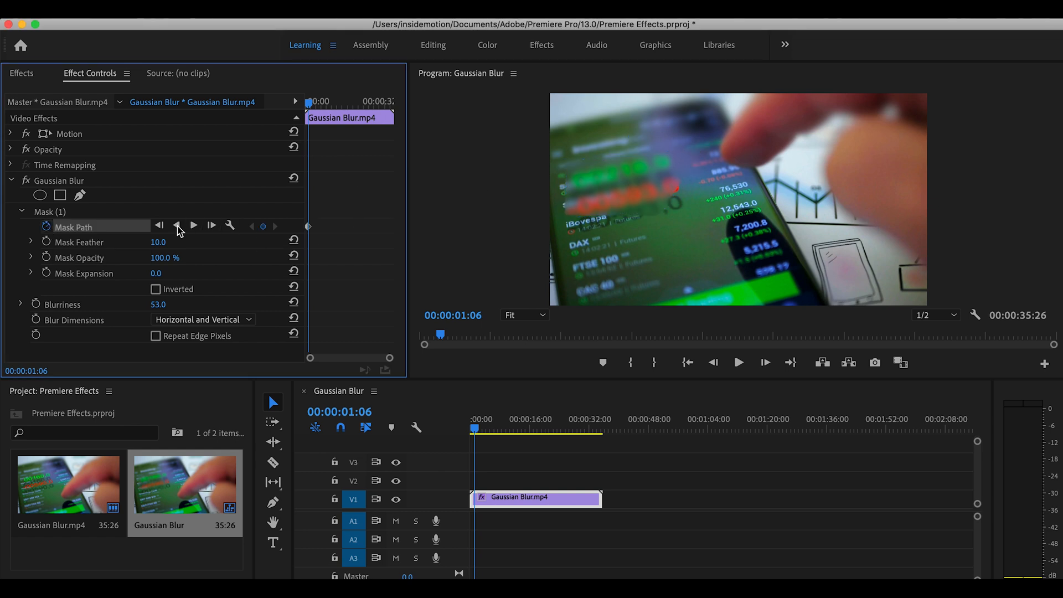
pyautogui.click(73, 227)
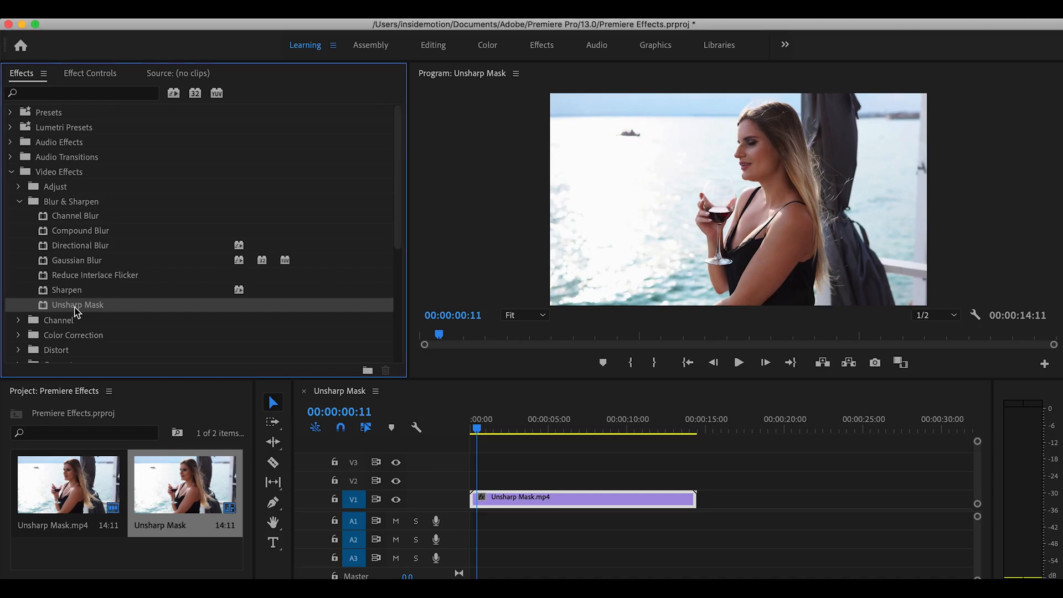
pyautogui.moveTo(114, 310)
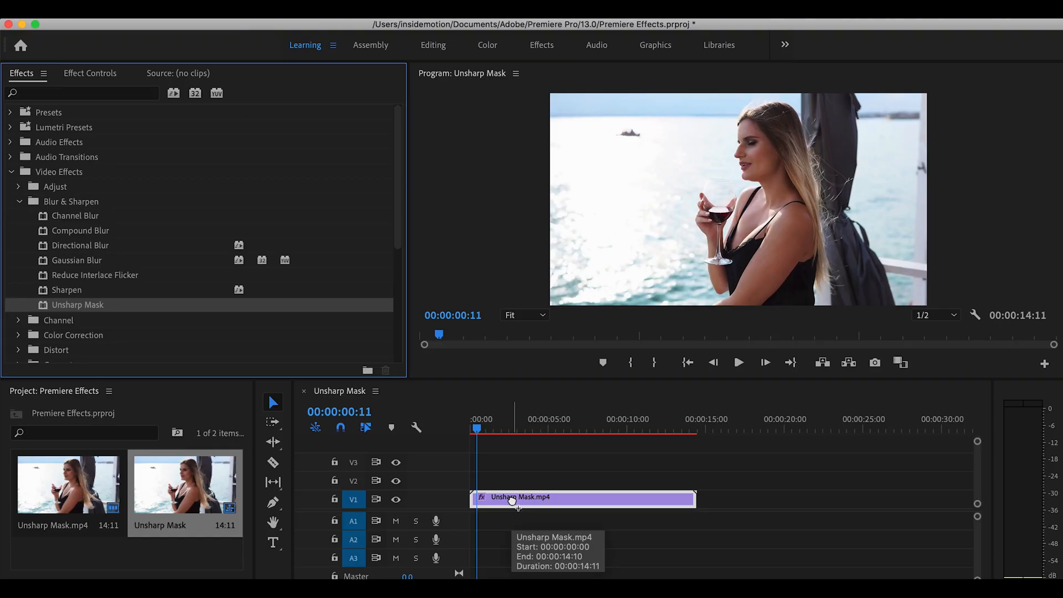
pyautogui.moveTo(90, 86)
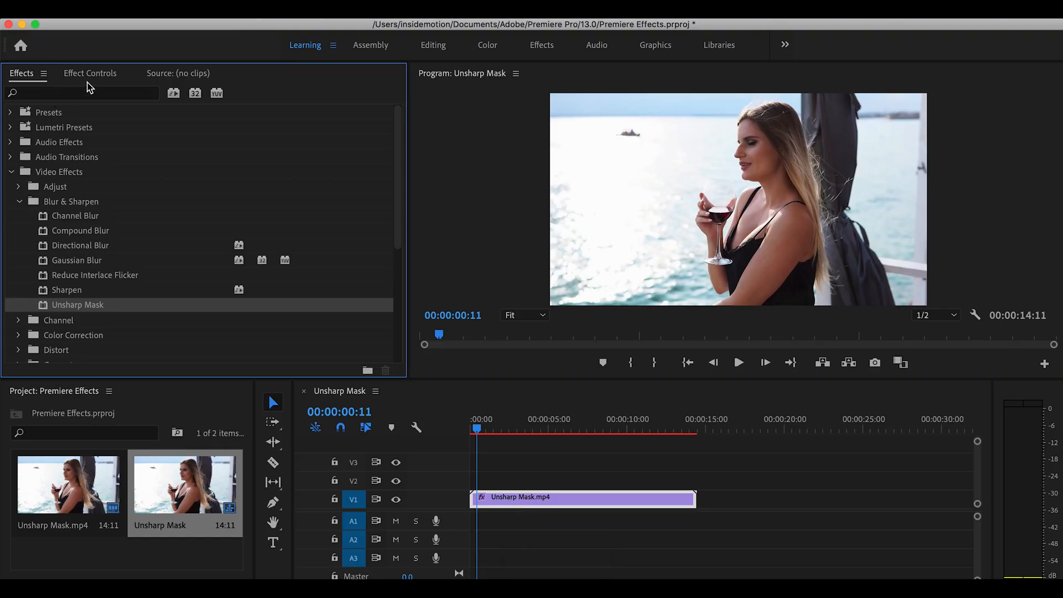
# Raise the Unsharp Mask Amount from 50 to 117 in Effect Controls
pyautogui.click(89, 73)
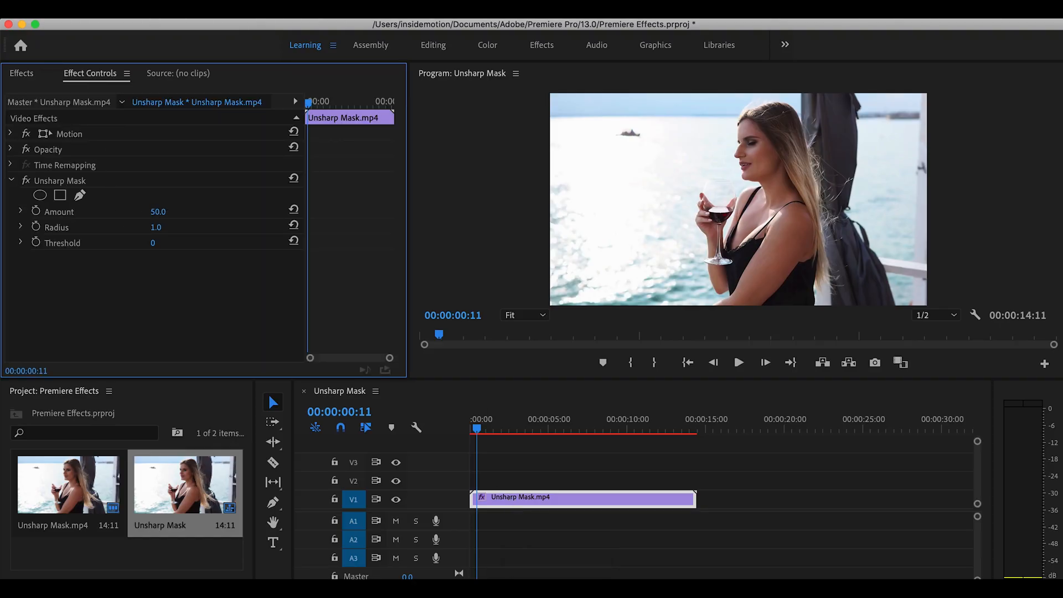
pyautogui.moveTo(158, 212); pyautogui.dragTo(204, 212)
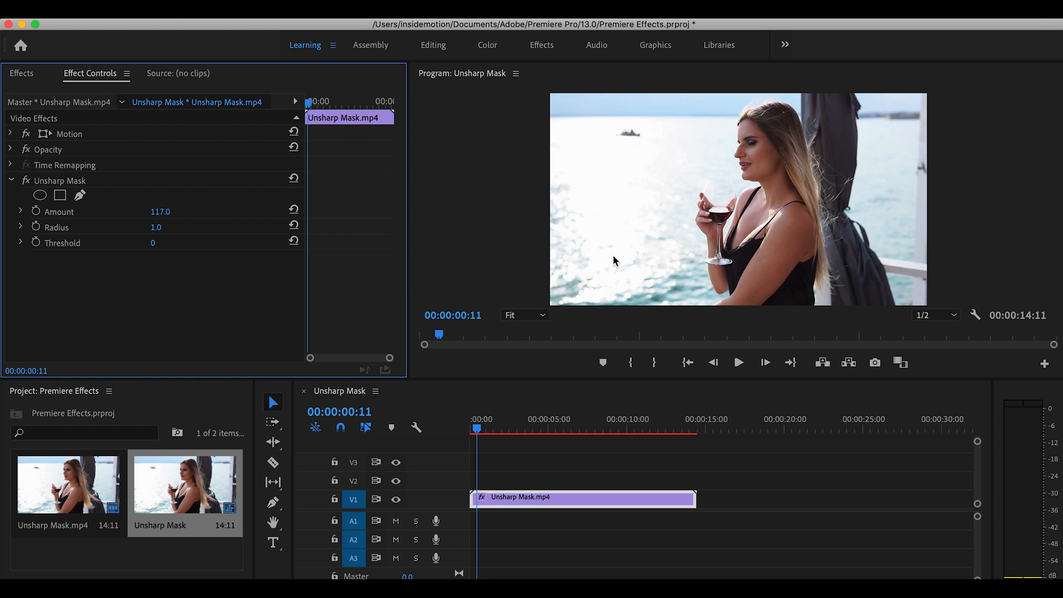
pyautogui.moveTo(760, 155)
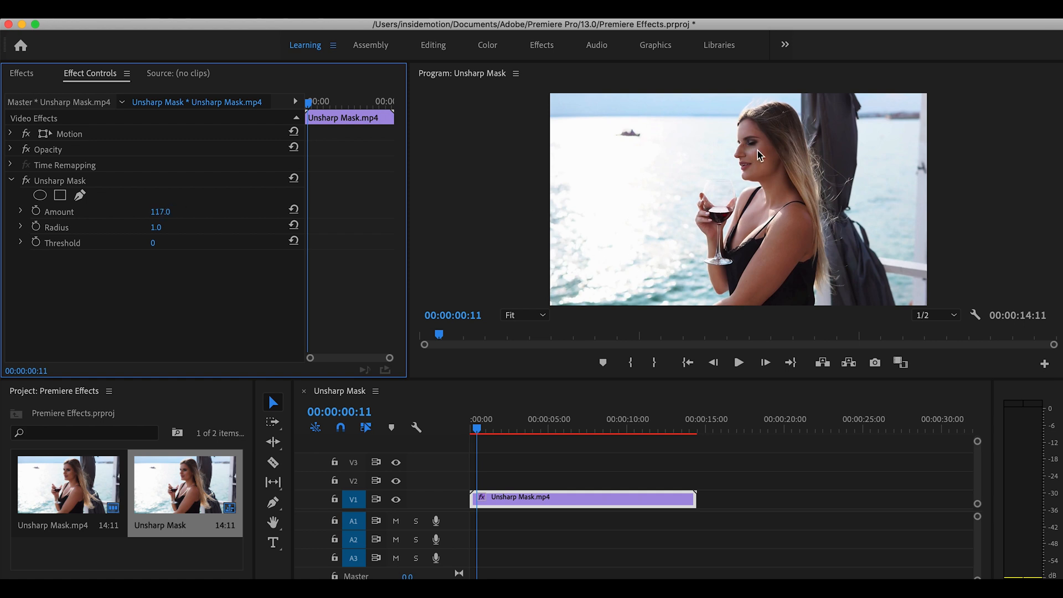
pyautogui.moveTo(669, 168)
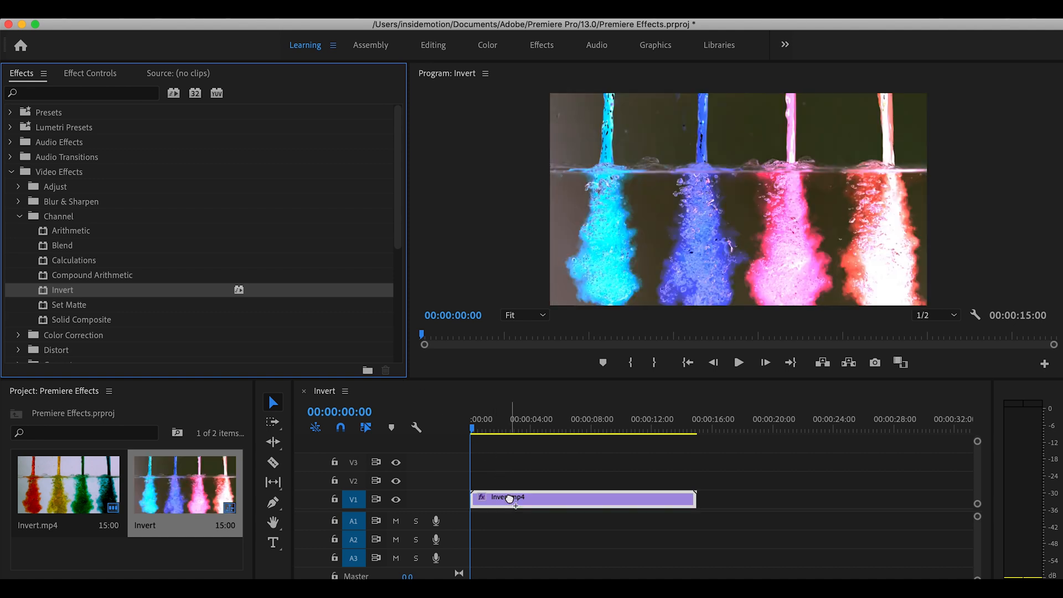
# Show the Invert effect settings and list the channels available to invert
pyautogui.click(90, 73)
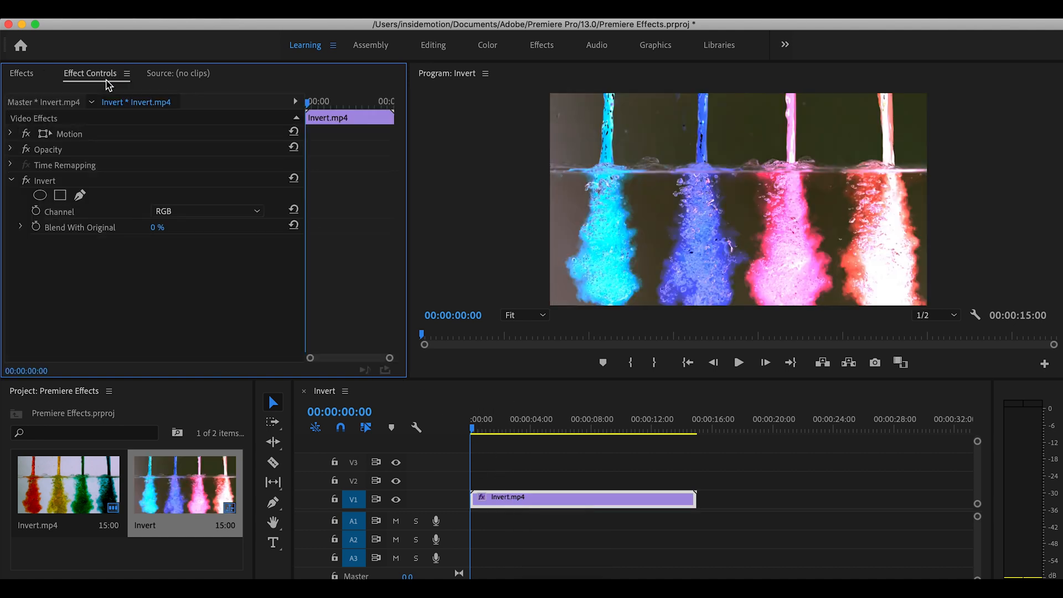
pyautogui.click(207, 210)
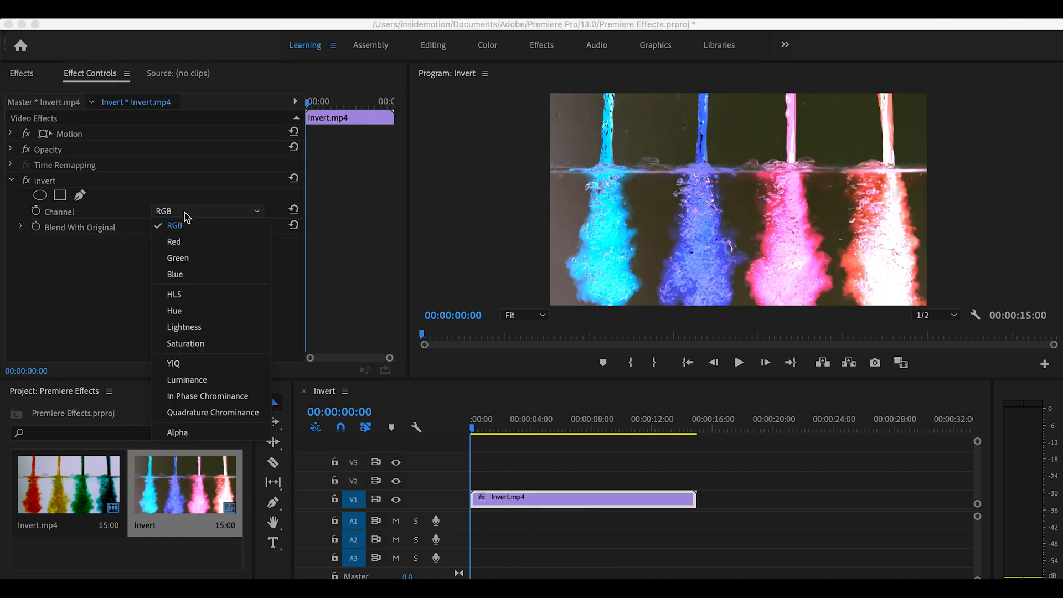
pyautogui.moveTo(184, 327)
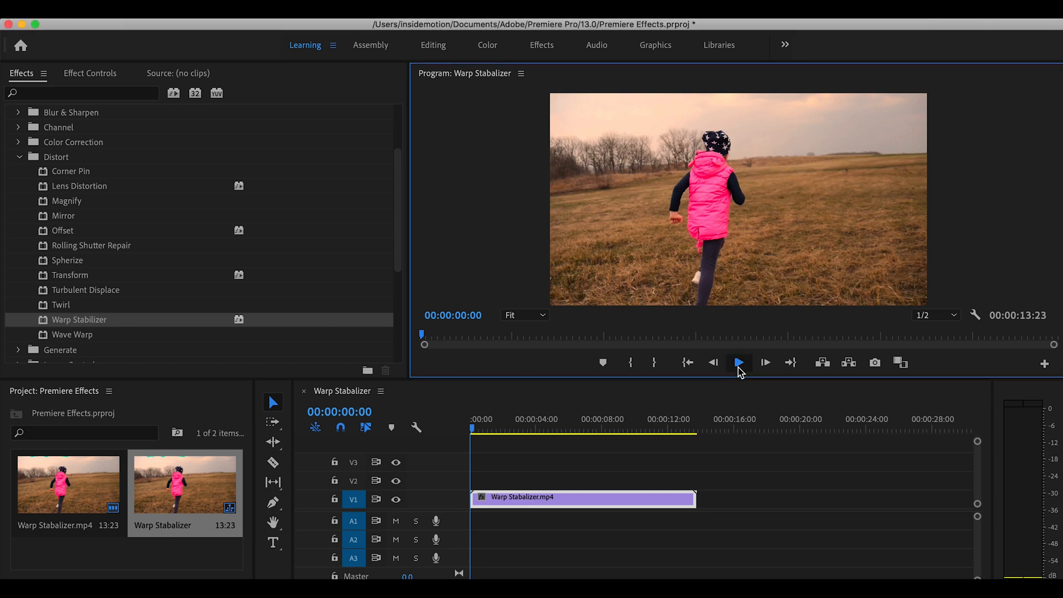
# Play and stop the running-girl clip to preview it before stabilizing
pyautogui.click(738, 363)
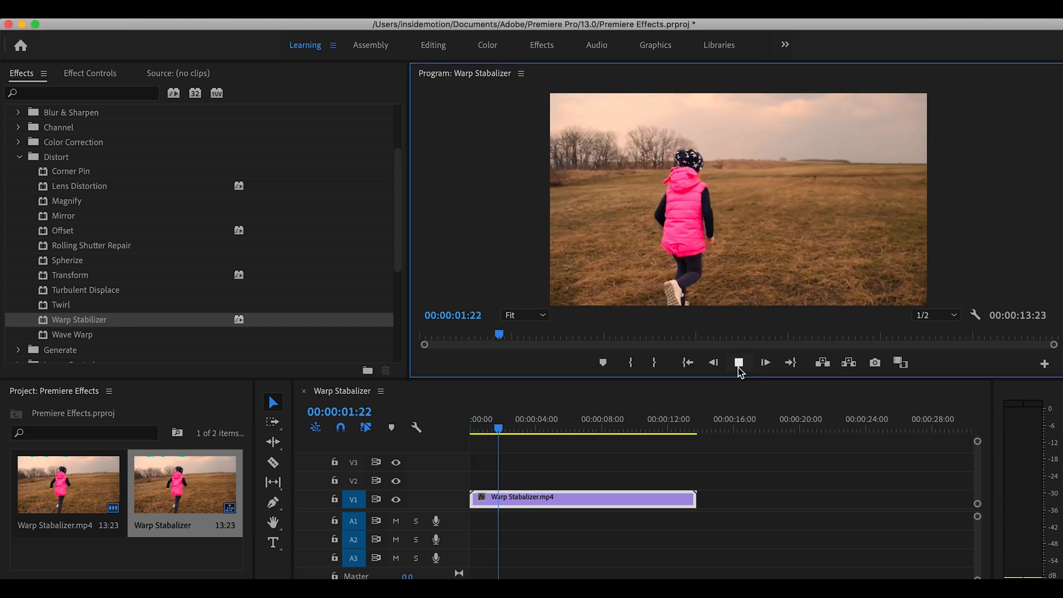
pyautogui.click(738, 363)
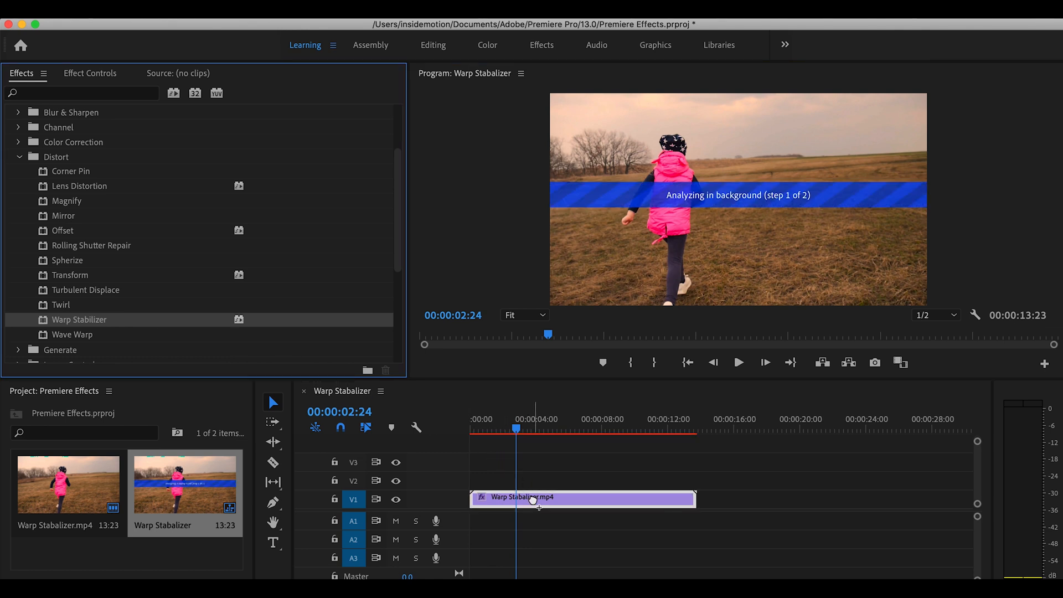
pyautogui.moveTo(539, 502)
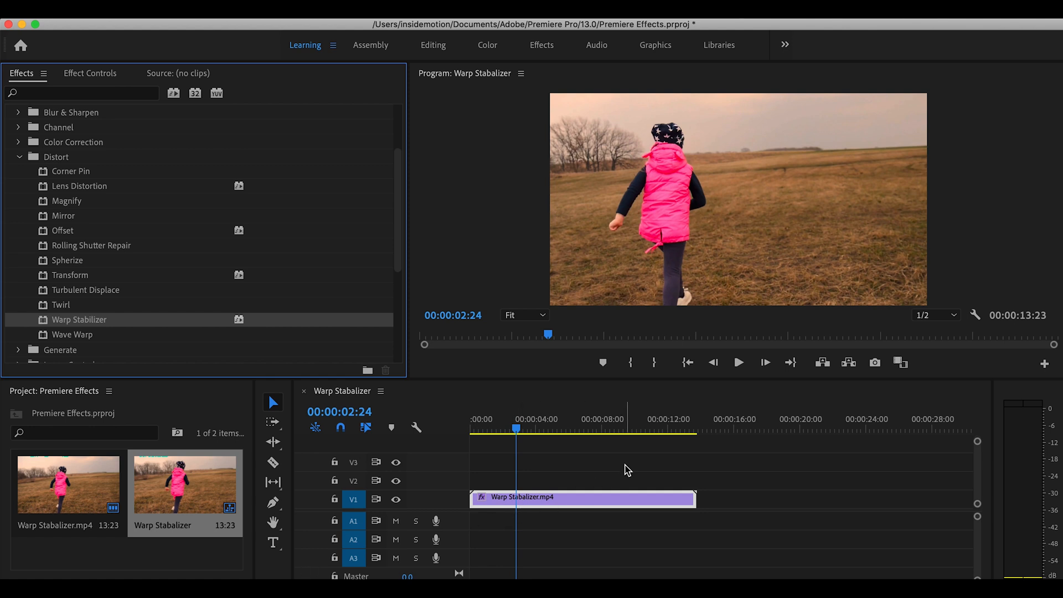
pyautogui.click(739, 362)
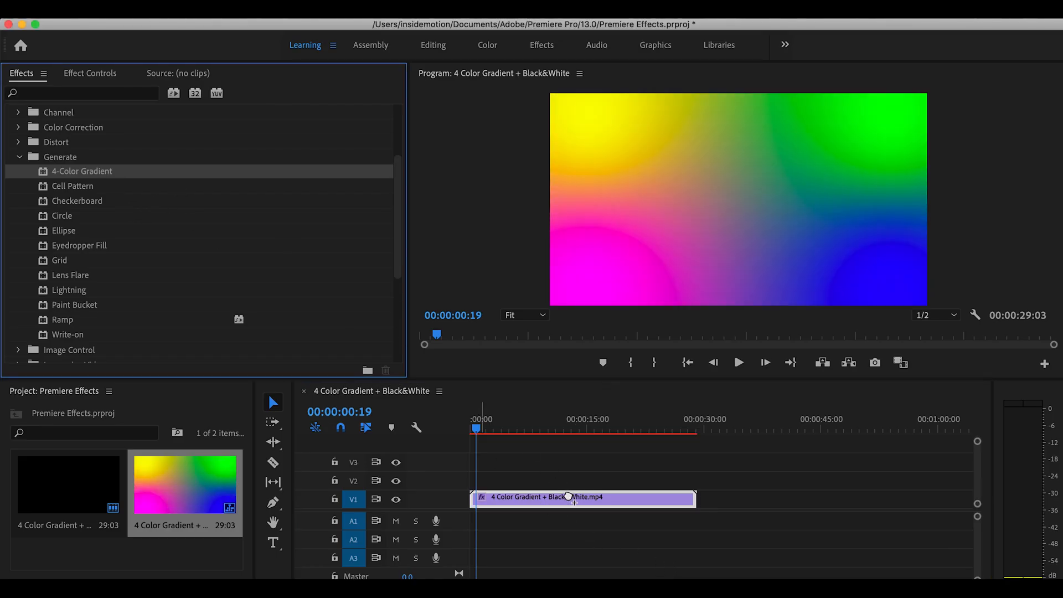
# Set the 4-Color Gradient Blending Mode to Screen in Effect Controls
pyautogui.click(90, 74)
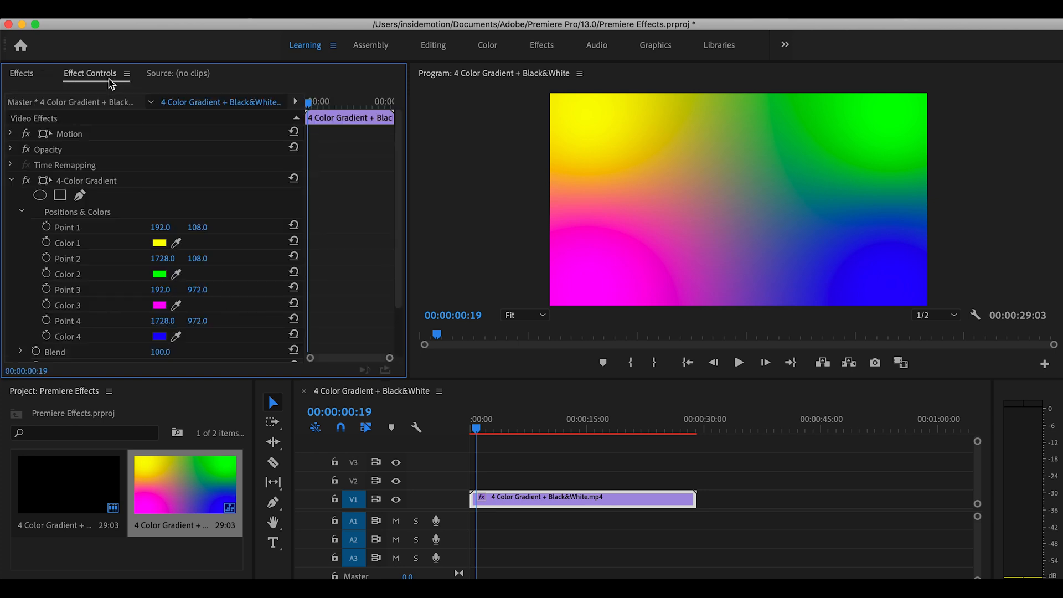
pyautogui.scroll(-3)
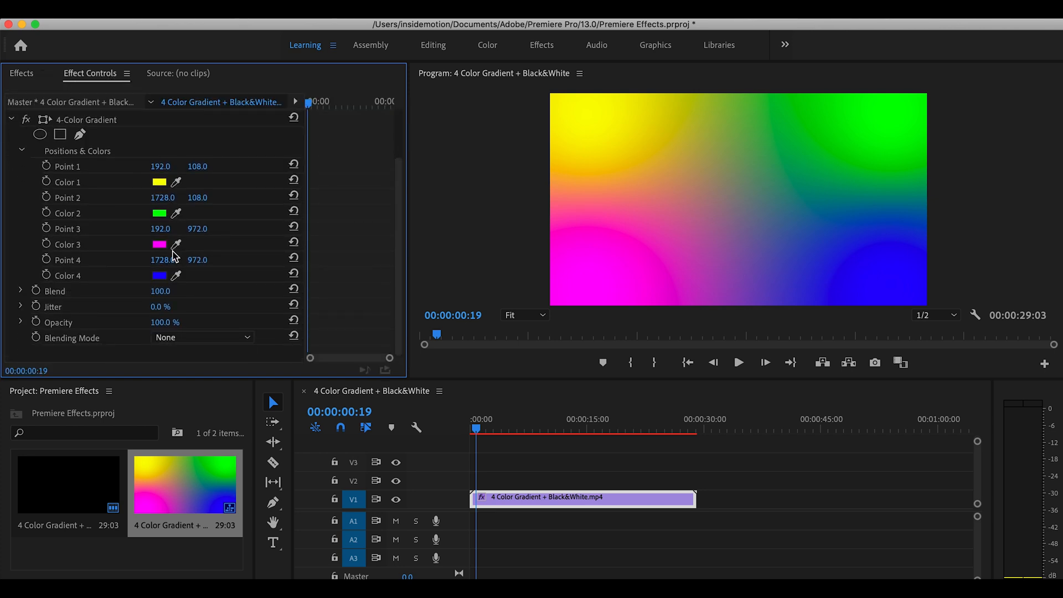
pyautogui.moveTo(174, 208)
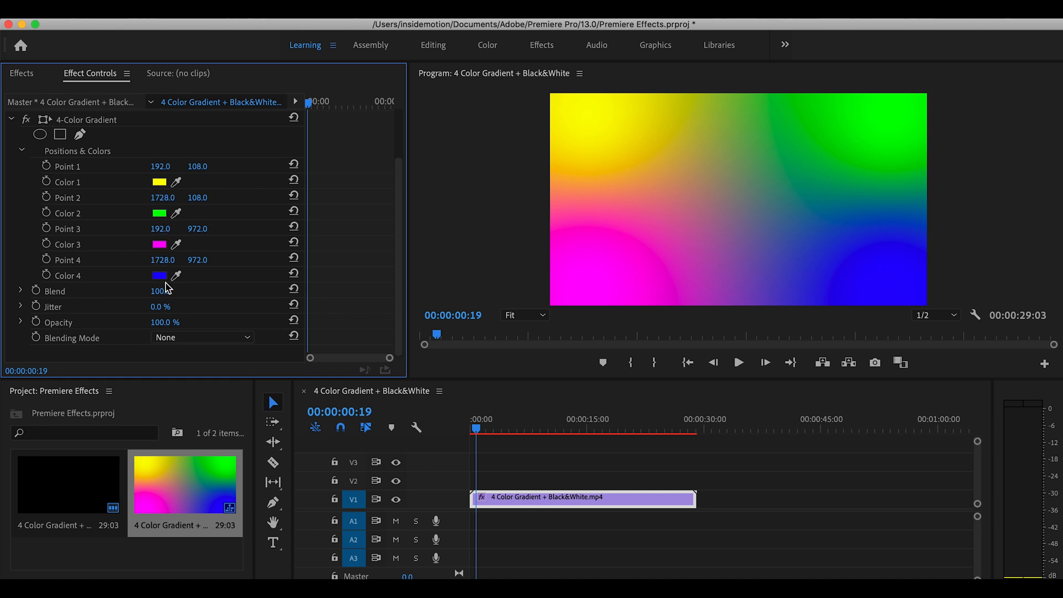
pyautogui.click(202, 336)
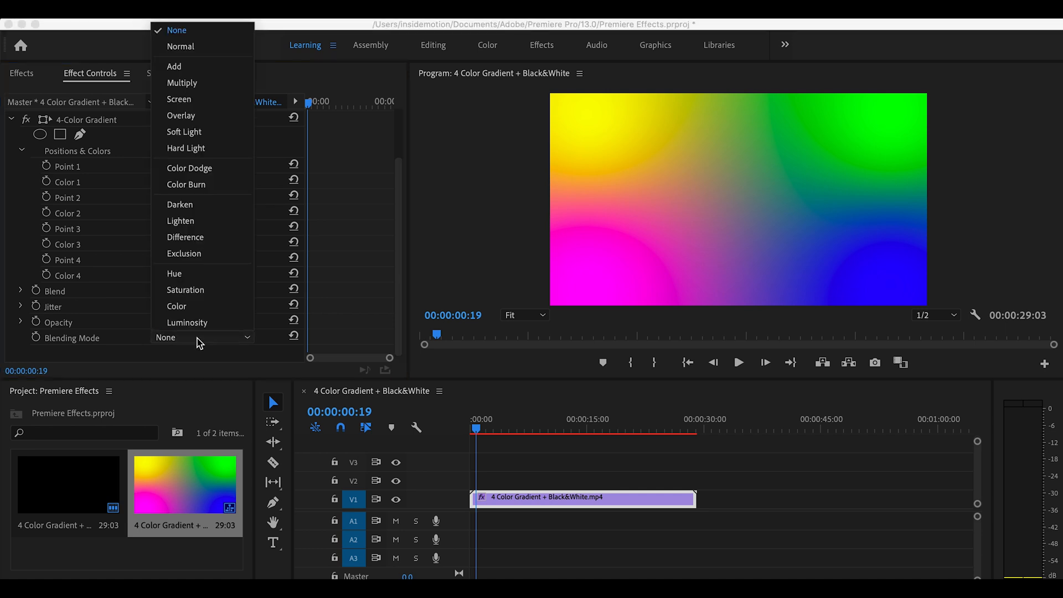
pyautogui.moveTo(200, 82)
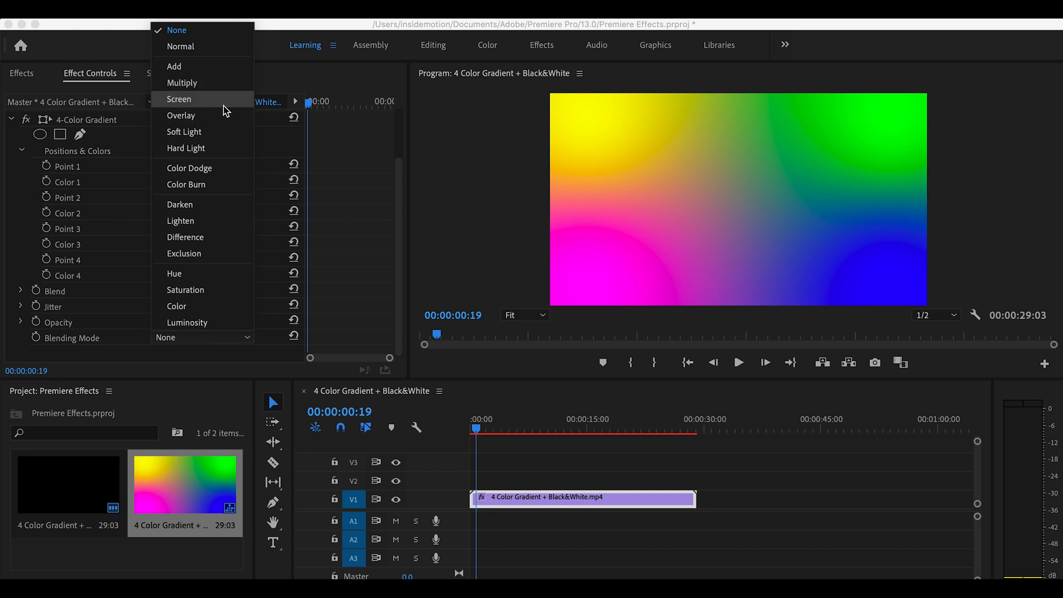
pyautogui.click(179, 98)
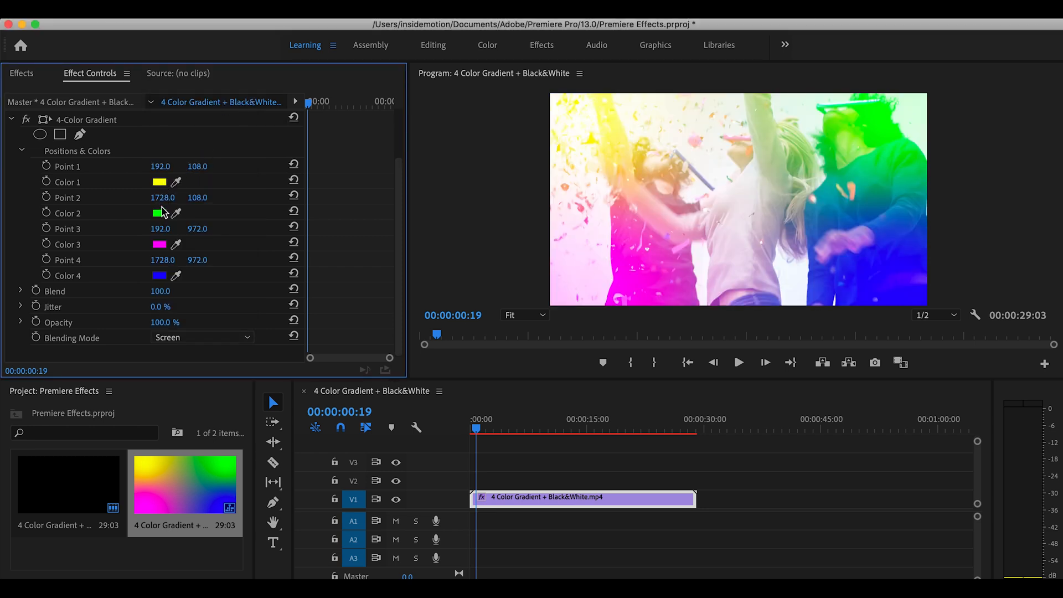
# Change the gradient's Color 2 to blue in the Color Picker
pyautogui.click(160, 213)
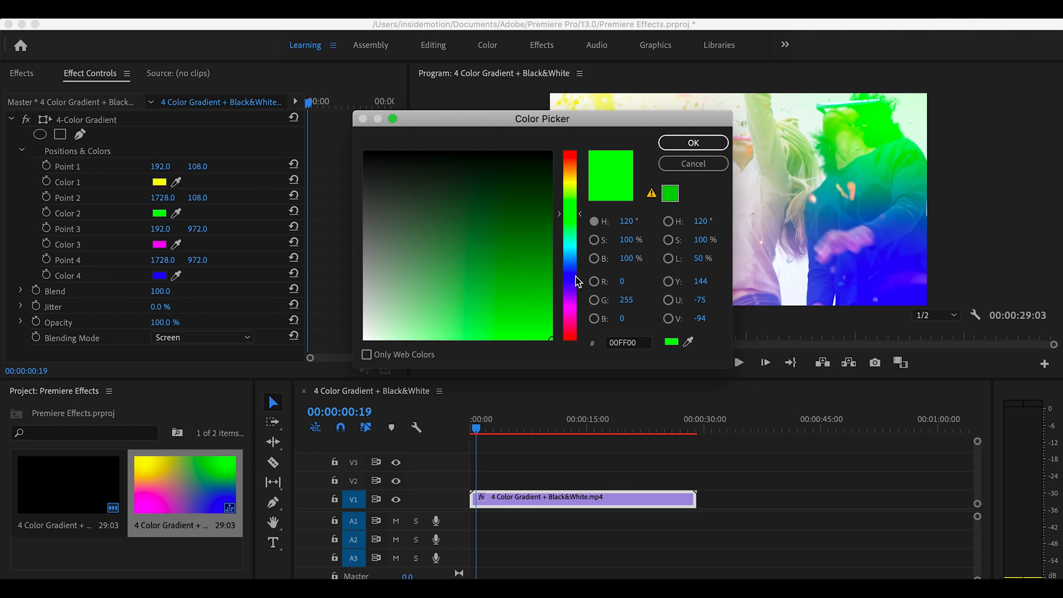
pyautogui.click(692, 142)
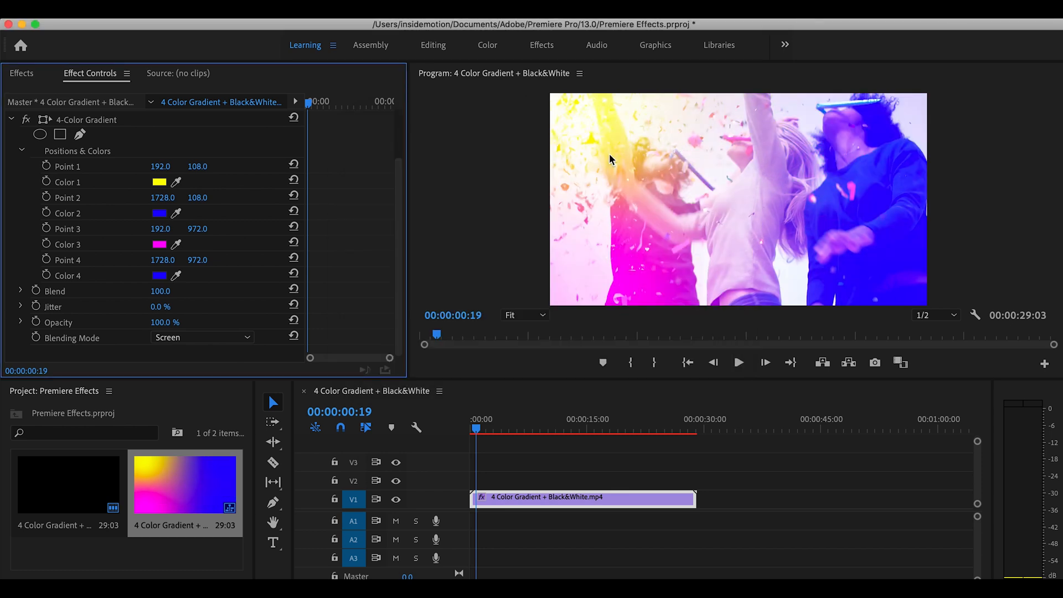
pyautogui.moveTo(237, 275)
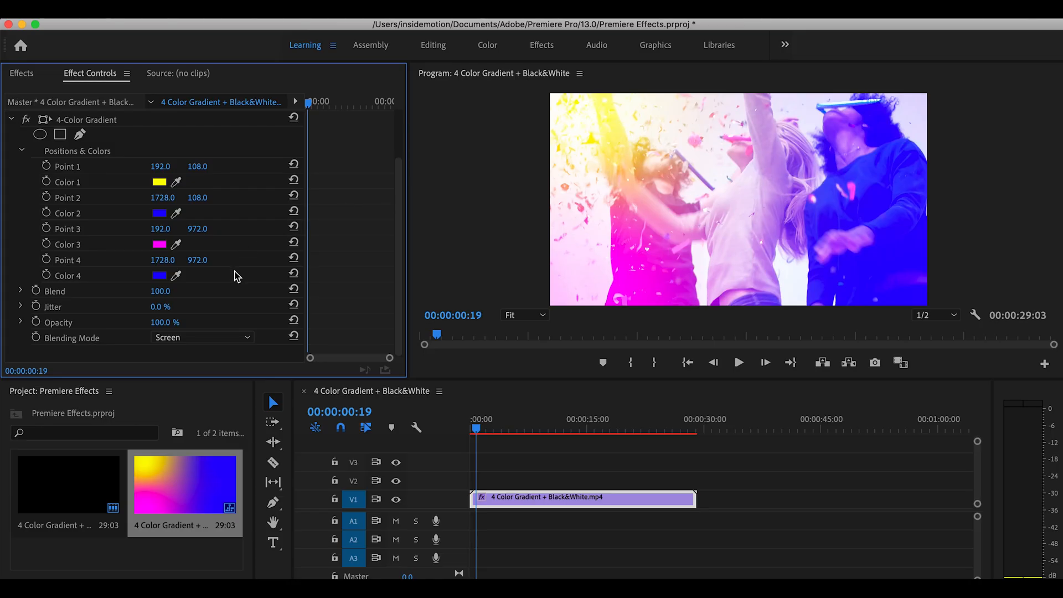
pyautogui.click(21, 73)
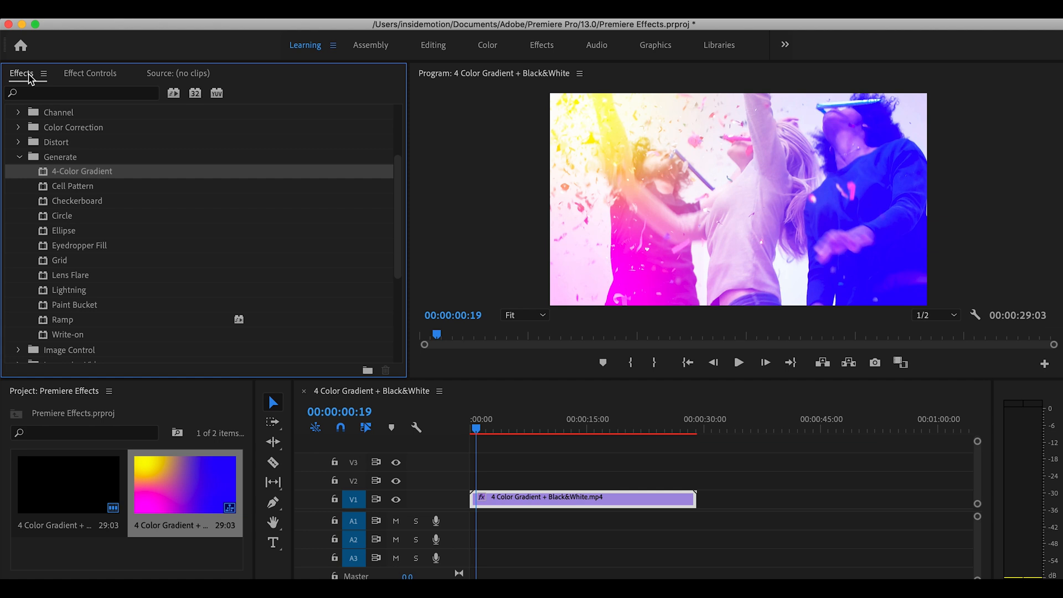
# Scroll past Generate and expand the Image Control effect category
pyautogui.scroll(-3)
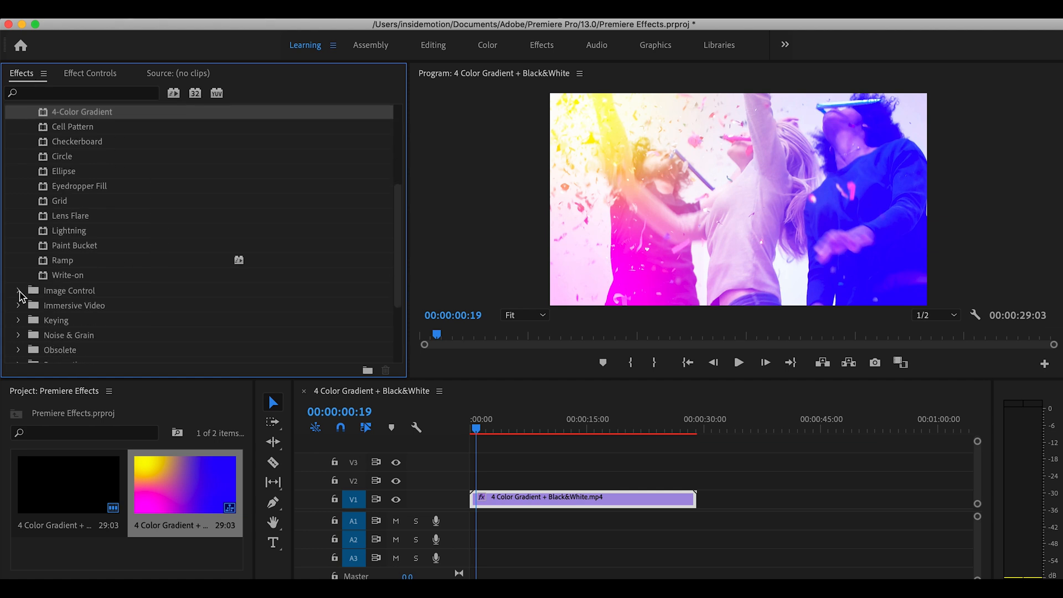
pyautogui.click(19, 290)
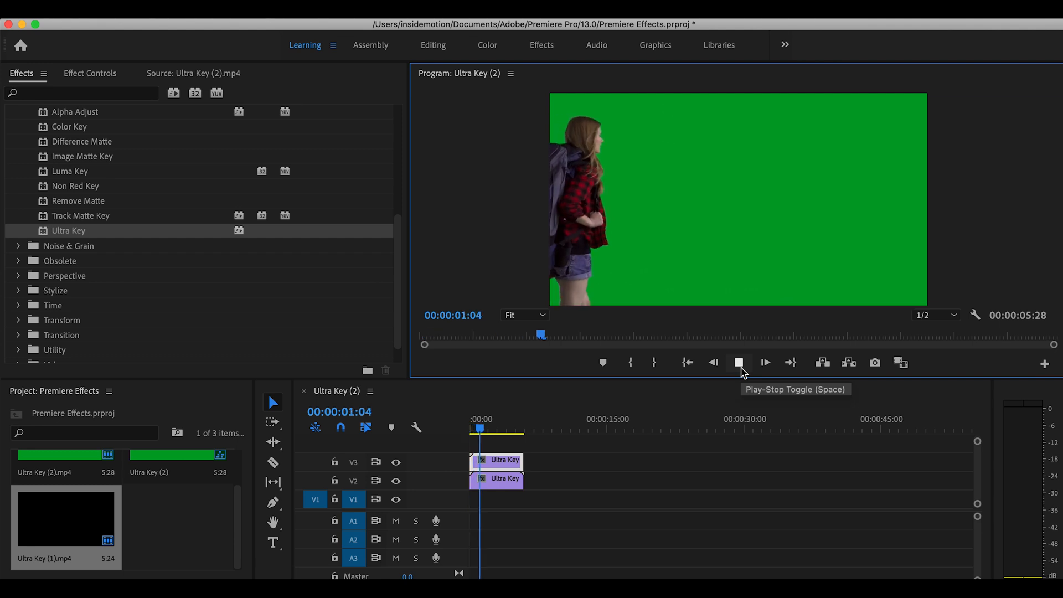
# Preview the green-screen hiker clip and show its Ultra Key settings
pyautogui.click(739, 362)
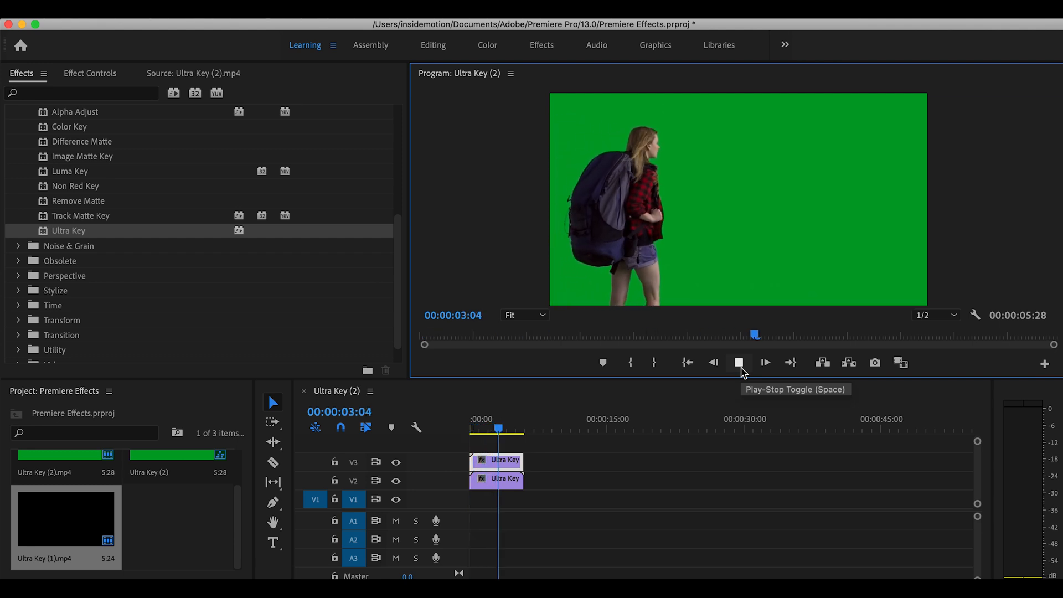
pyautogui.click(738, 362)
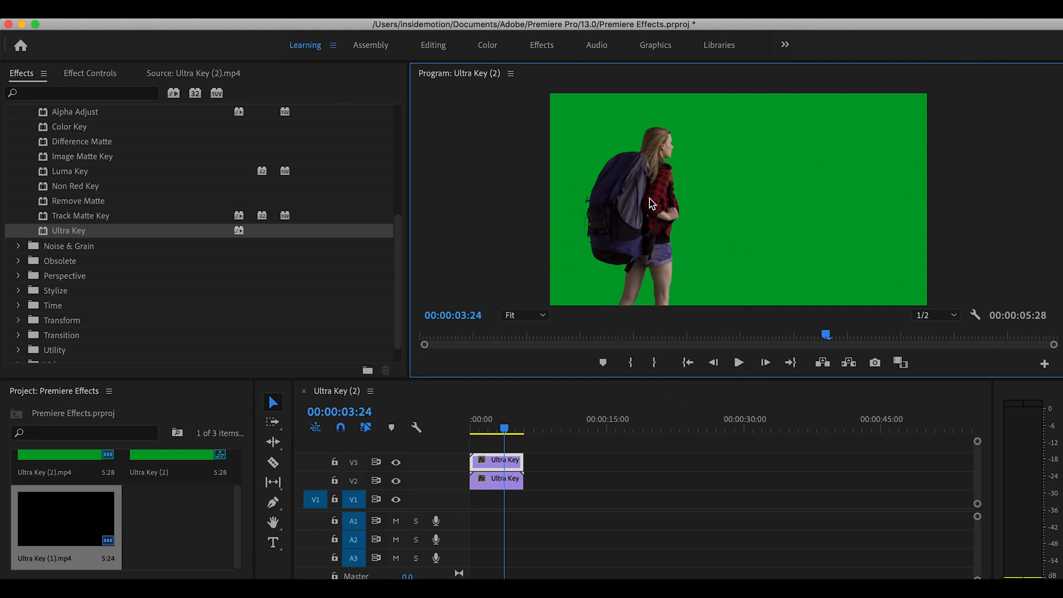
pyautogui.moveTo(798, 212)
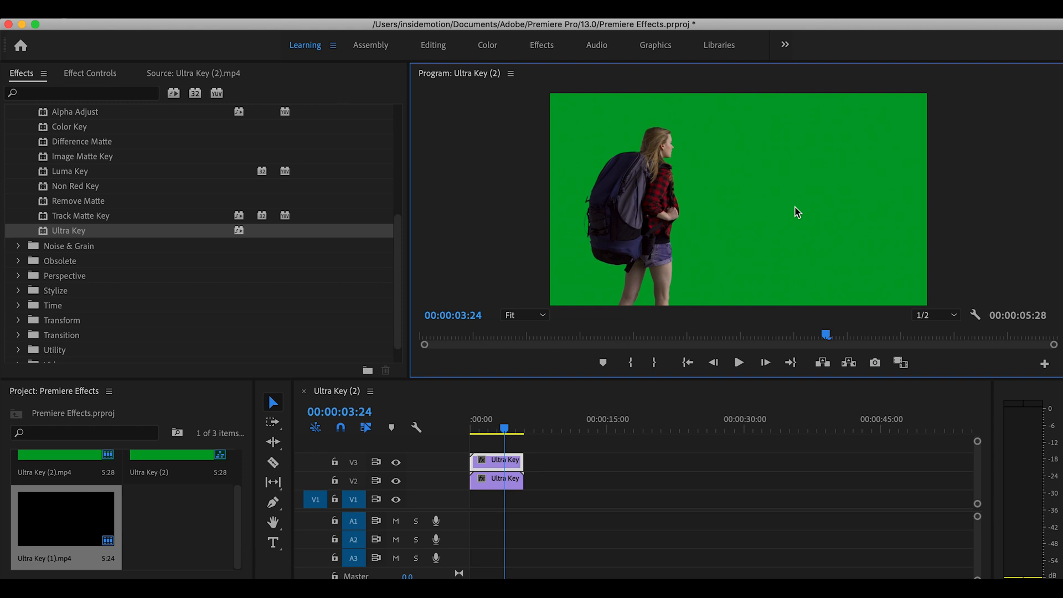
pyautogui.moveTo(76, 240)
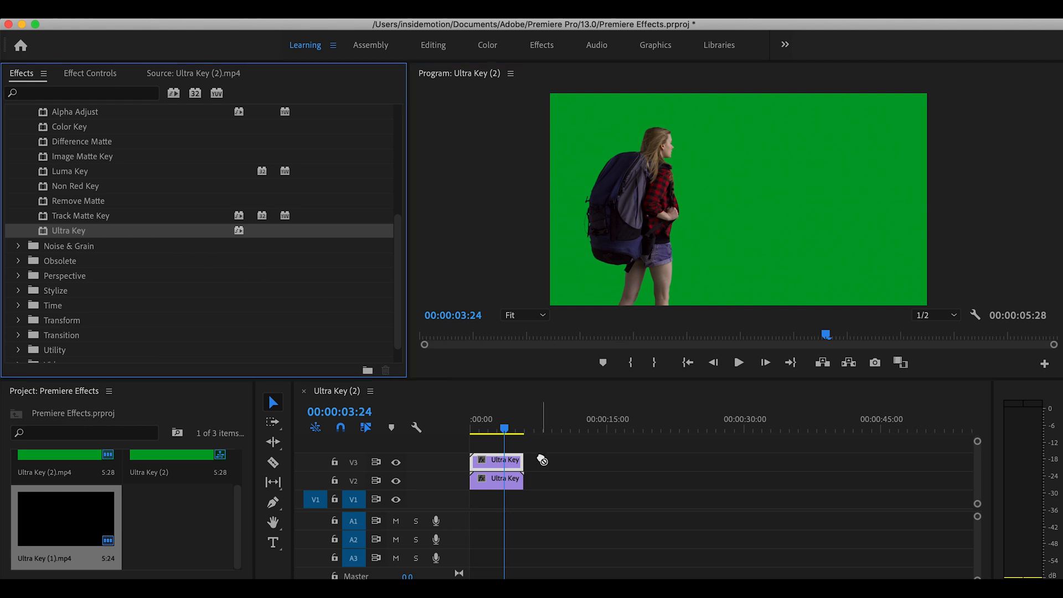
pyautogui.click(90, 73)
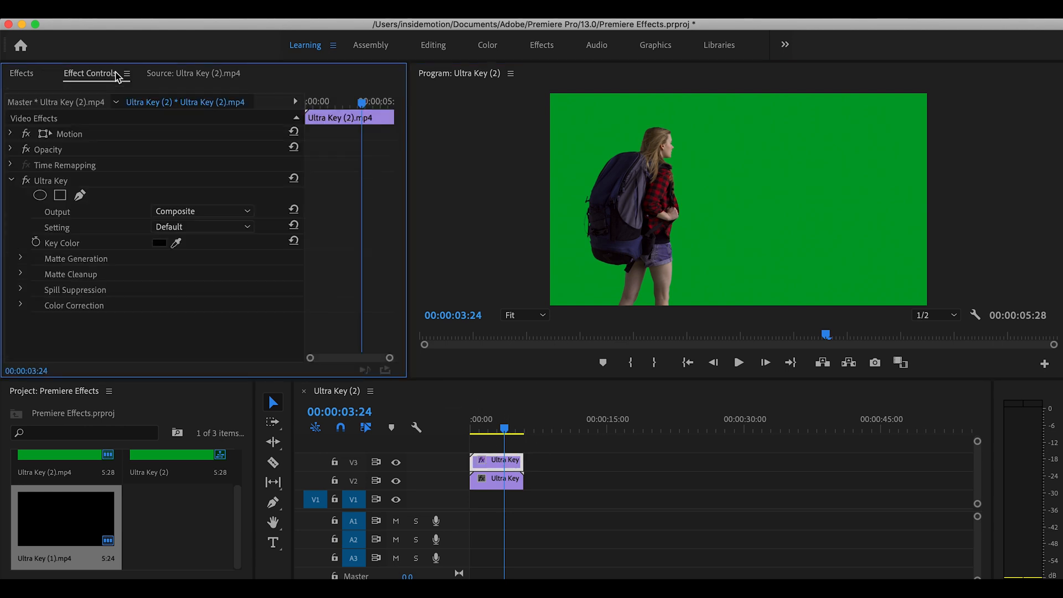
pyautogui.moveTo(761, 188)
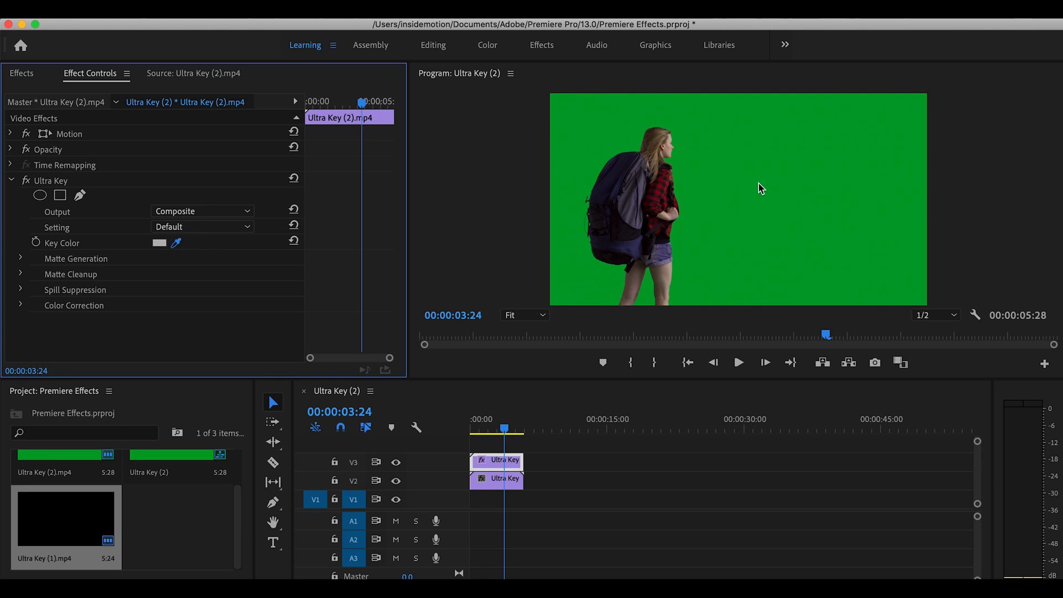
# Sample the green backdrop as the Ultra Key key colour with the eyedropper
pyautogui.click(174, 243)
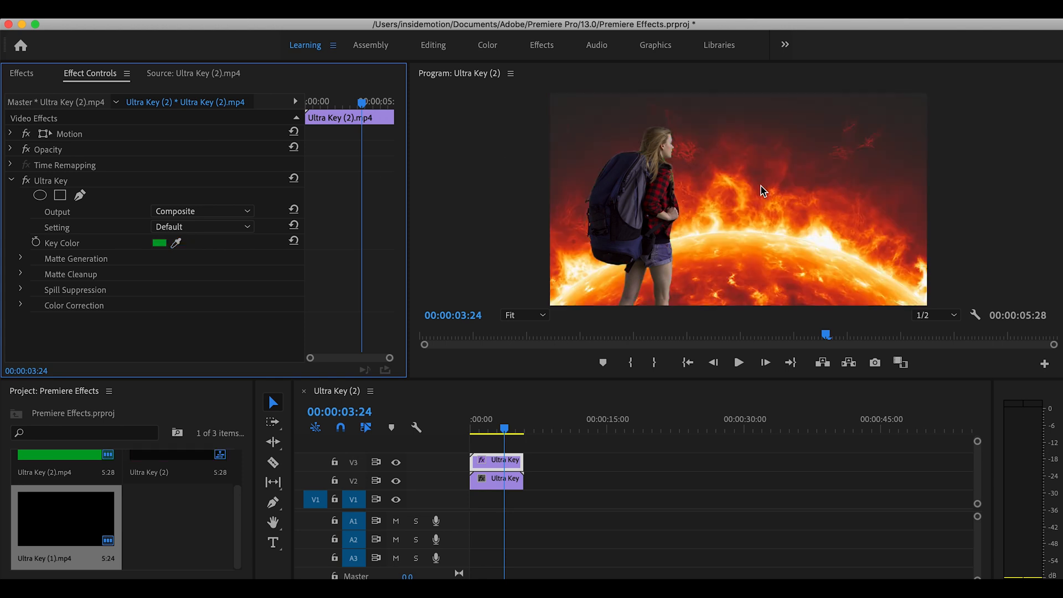
pyautogui.moveTo(262, 213)
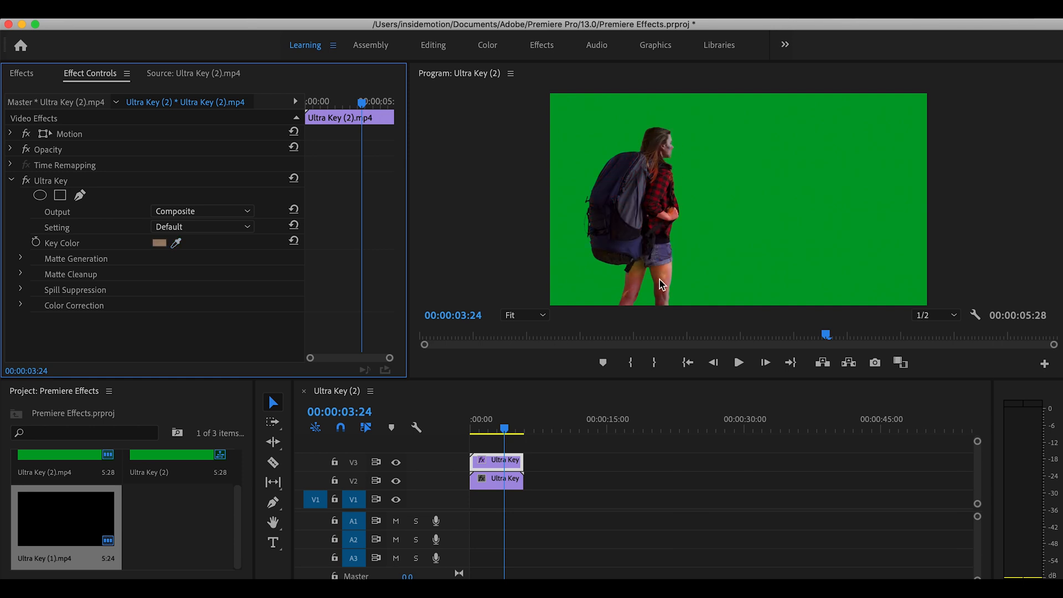
pyautogui.moveTo(725, 284)
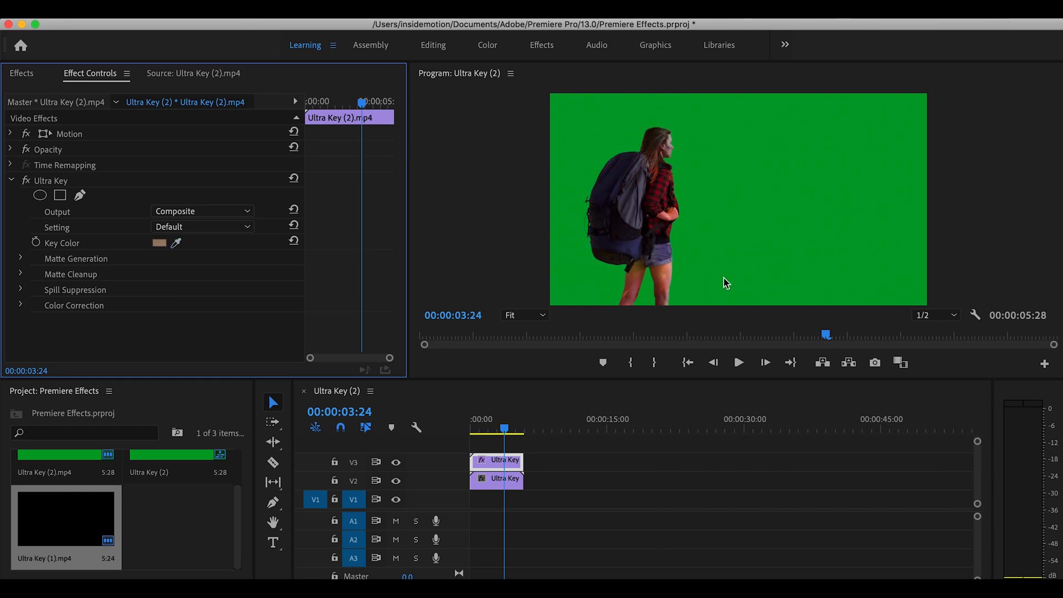
pyautogui.moveTo(777, 28)
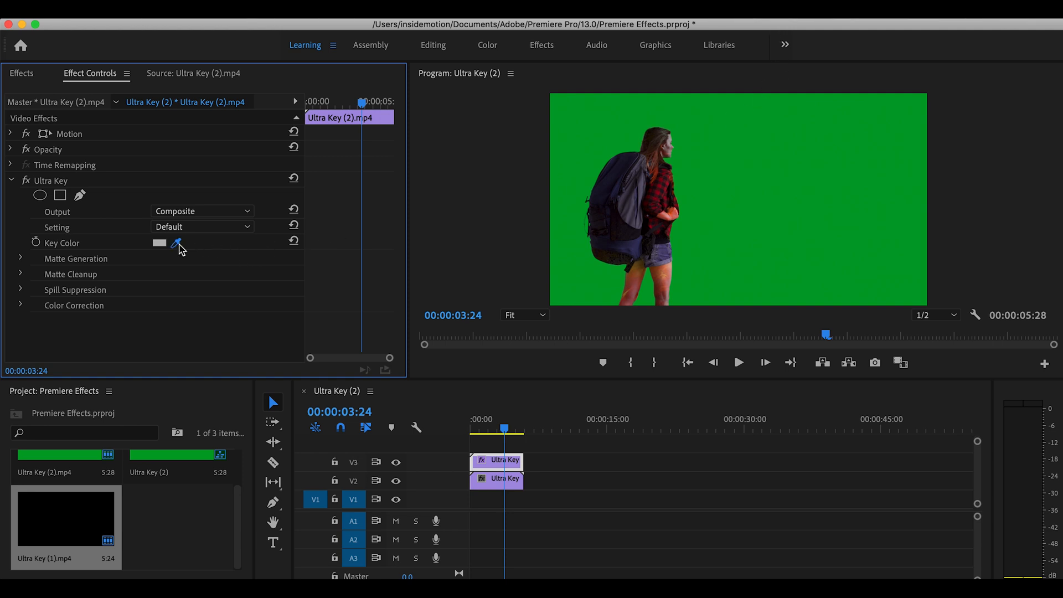
pyautogui.click(174, 242)
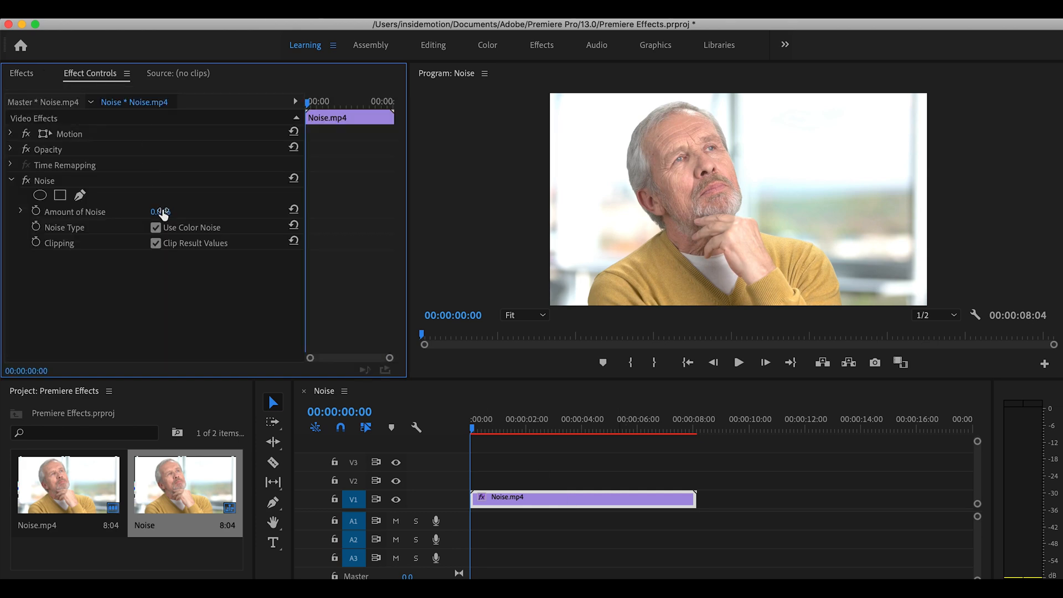
# Scrub the Amount of Noise value on the portrait clip
pyautogui.moveTo(159, 212); pyautogui.dragTo(172, 212)
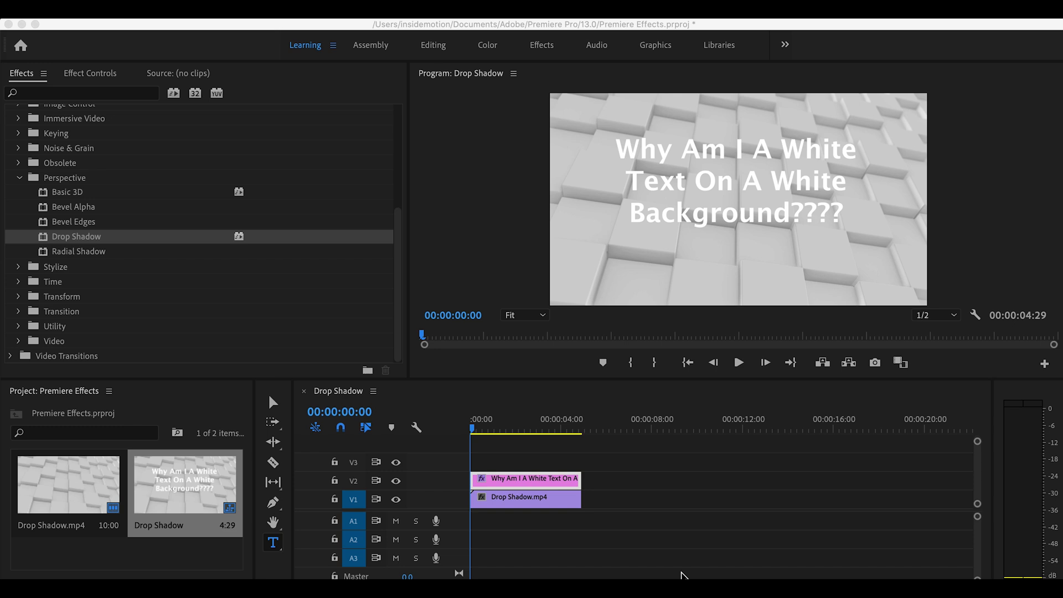
pyautogui.moveTo(650, 439)
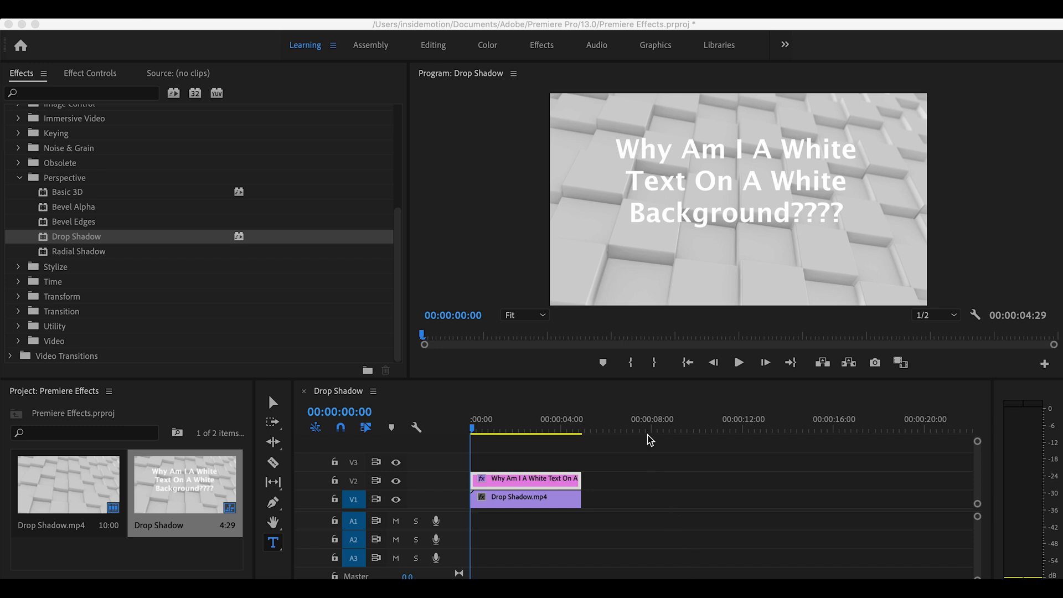
pyautogui.moveTo(578, 446)
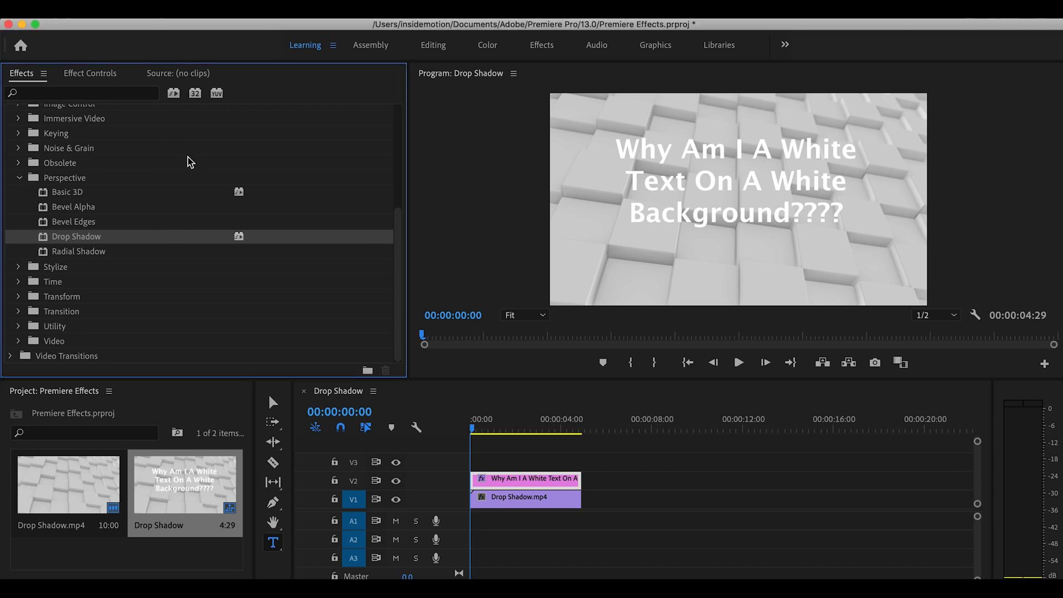
pyautogui.moveTo(394, 286)
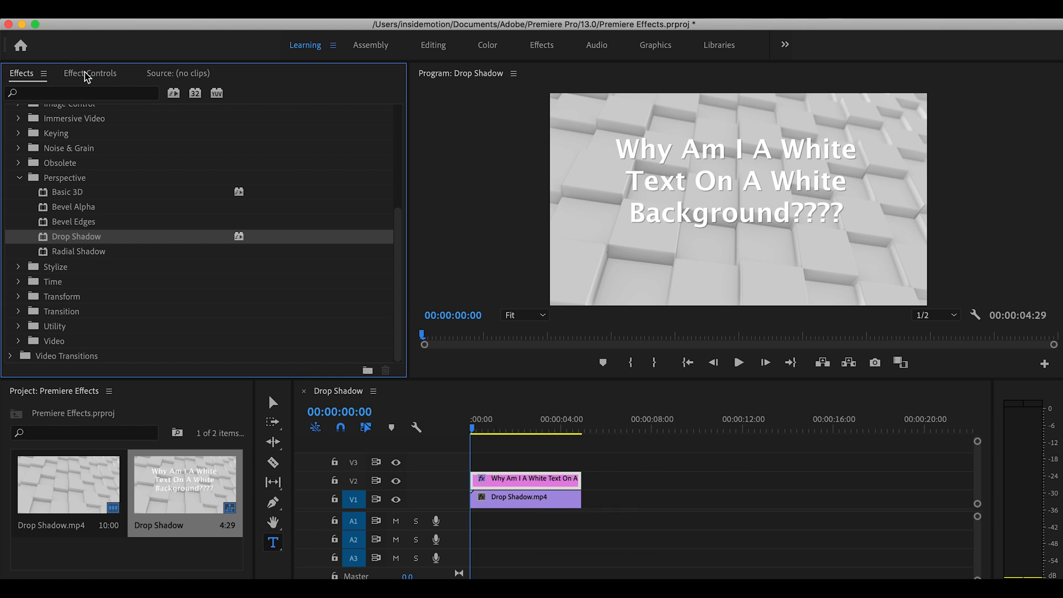
# Show Effect Controls for the white title clip in the Drop Shadow sequence
pyautogui.click(90, 73)
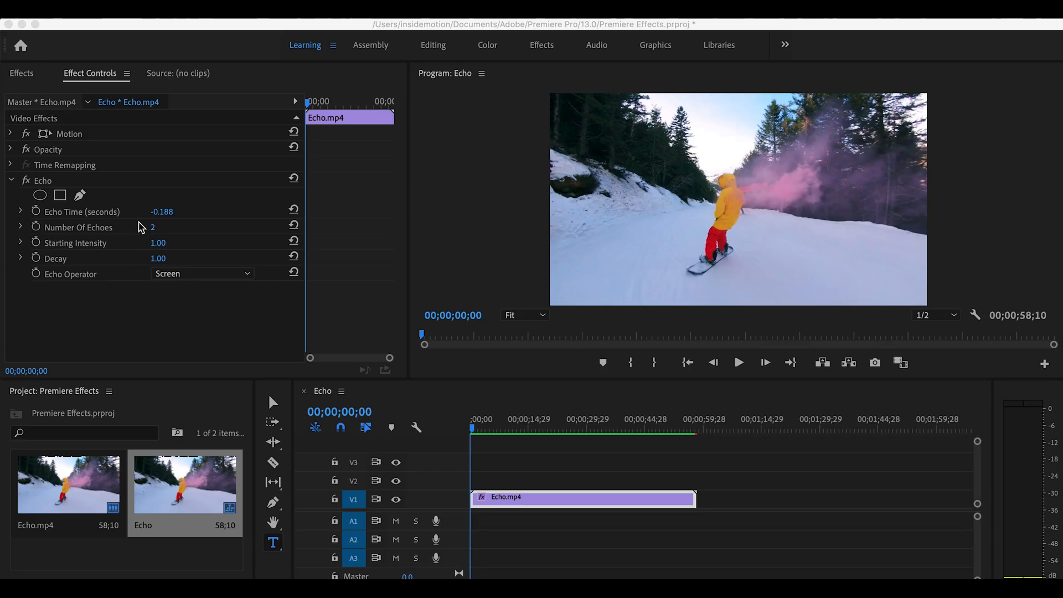
pyautogui.moveTo(744, 397)
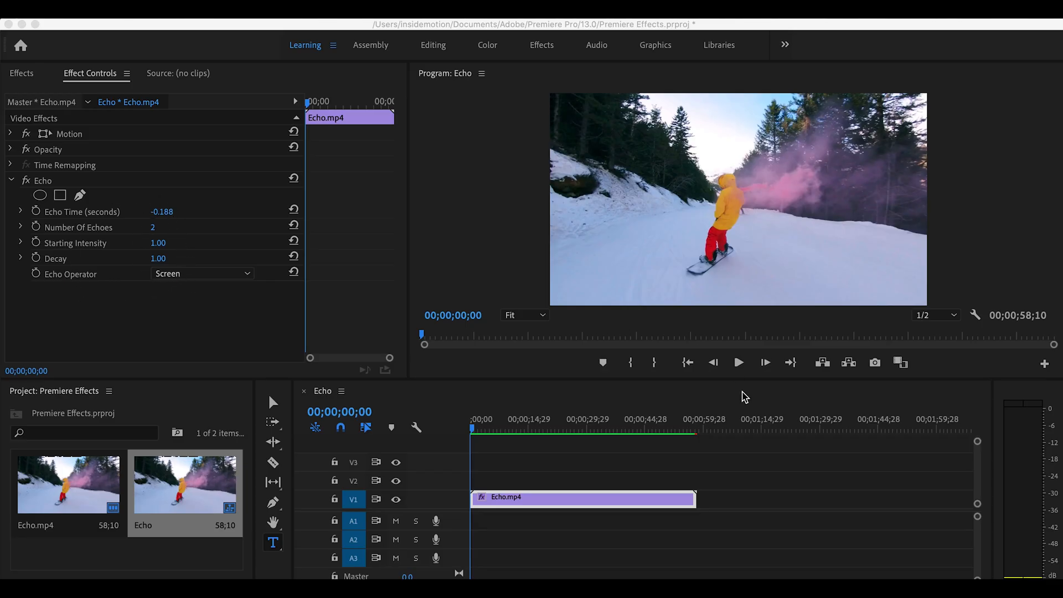
# Play back the snowboarder clip showing Echo motion trails, then edit the Number Of Echoes value
pyautogui.click(739, 362)
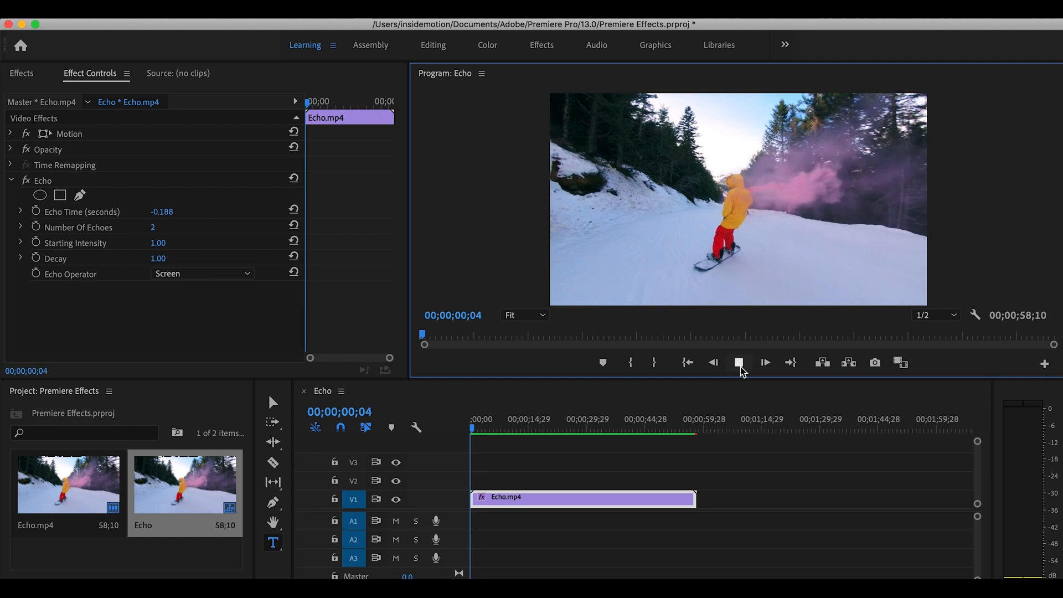
pyautogui.click(738, 362)
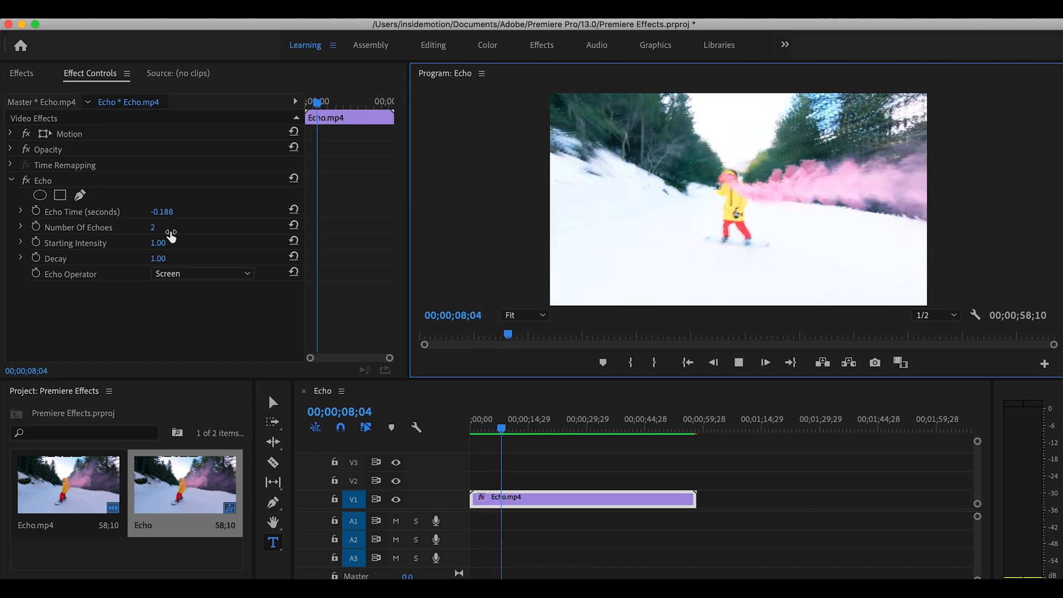
pyautogui.doubleClick(183, 481)
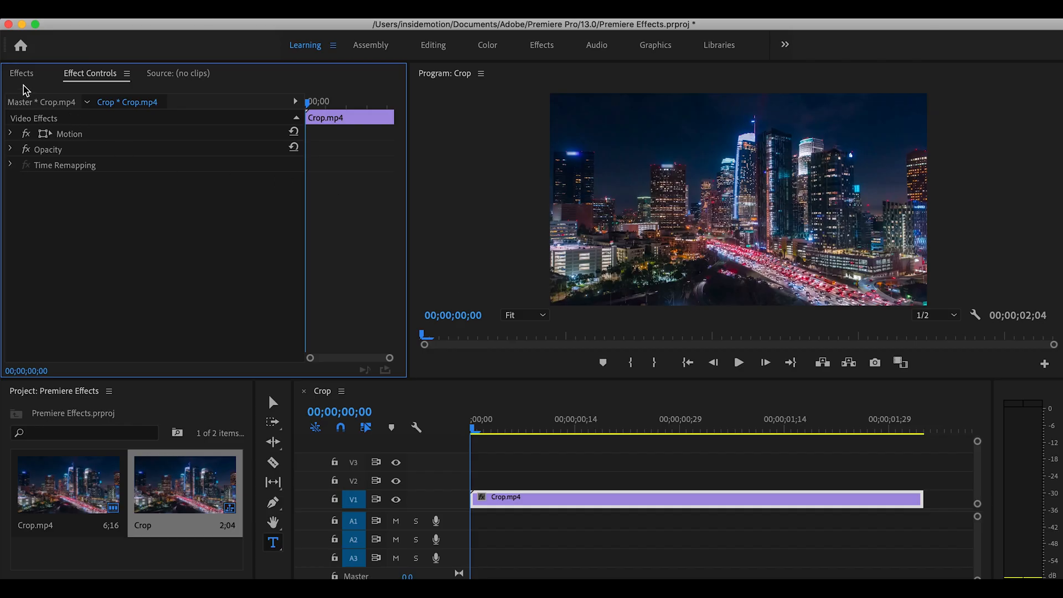
# Apply Crop to the night city clip trimming 1.0% from Left, Top, Right and Bottom
pyautogui.click(21, 73)
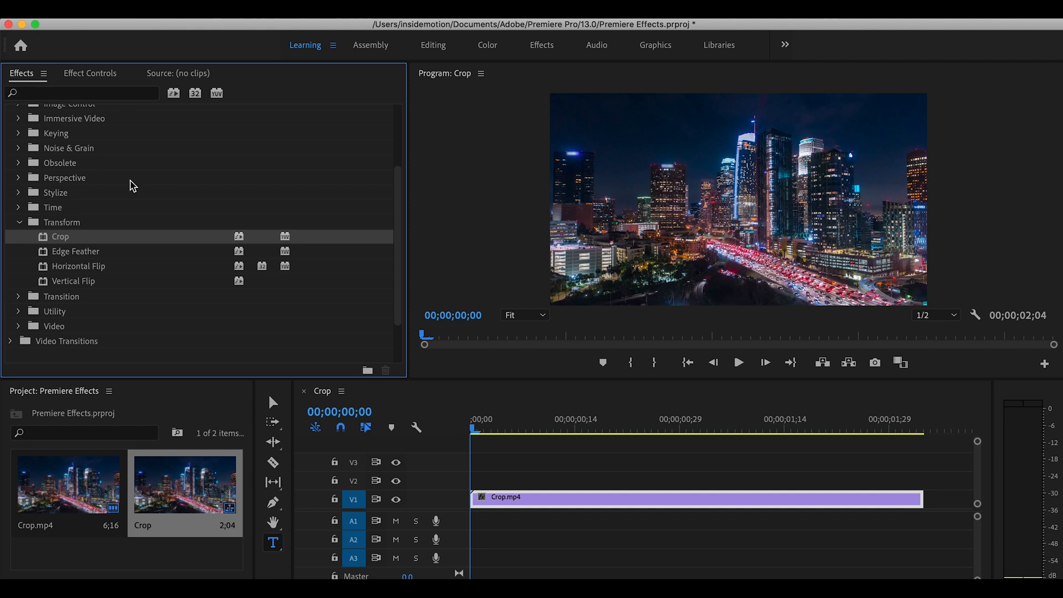
pyautogui.moveTo(233, 172)
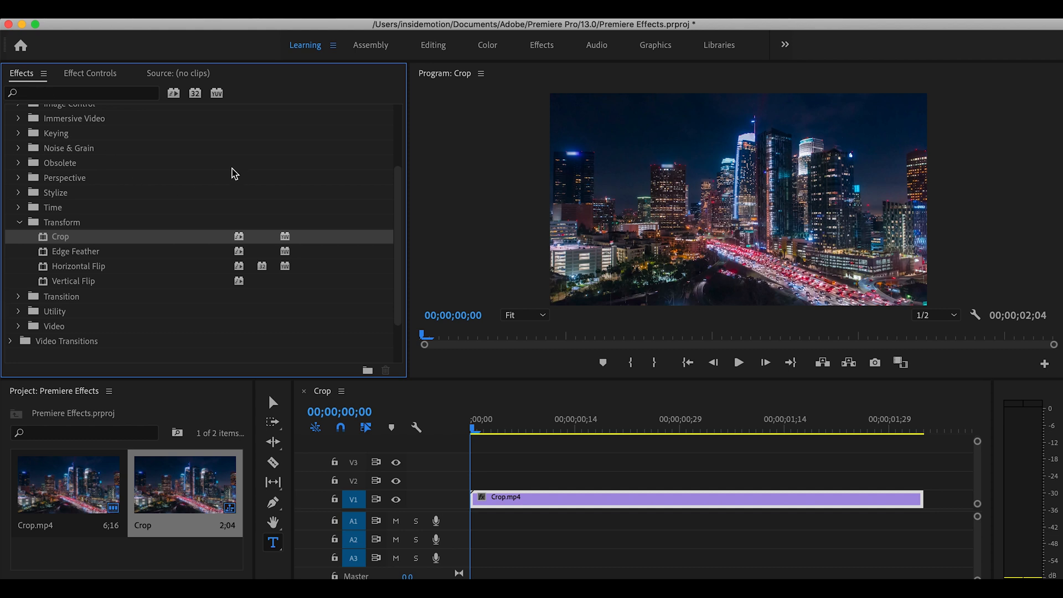
pyautogui.moveTo(209, 159)
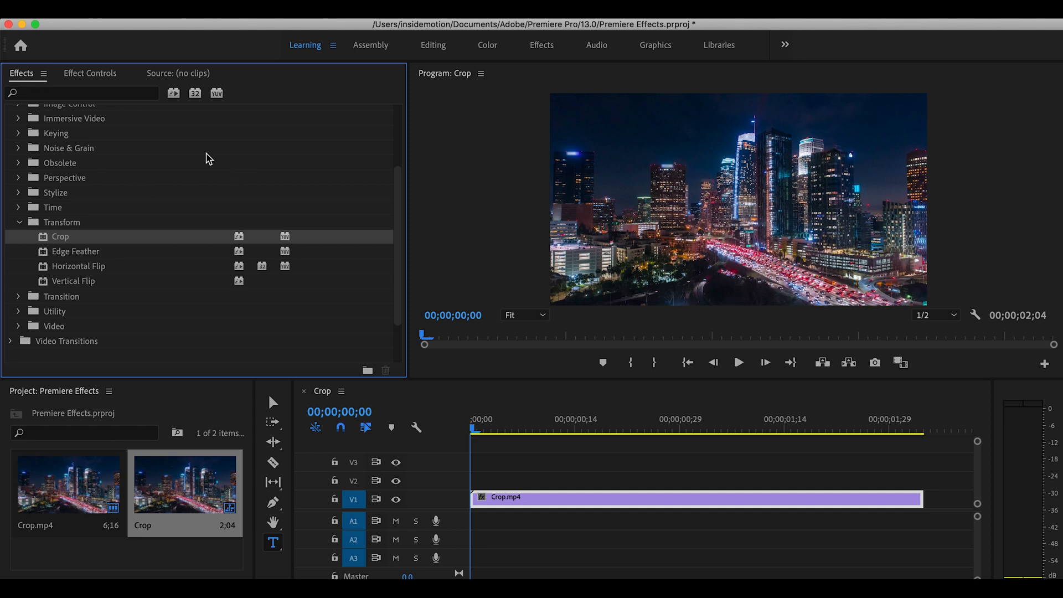
pyautogui.moveTo(62, 244)
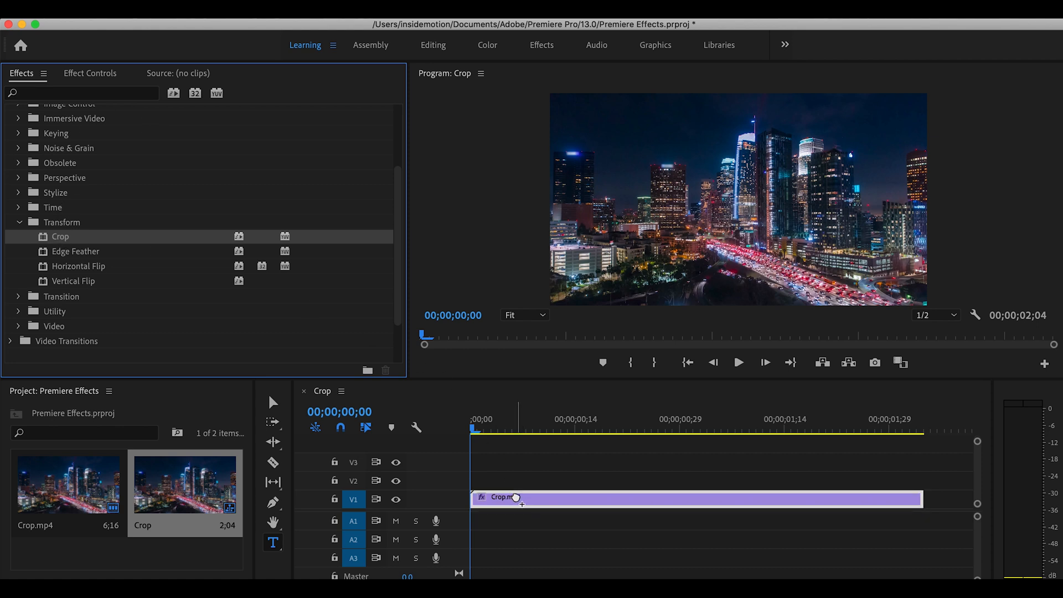
pyautogui.click(90, 73)
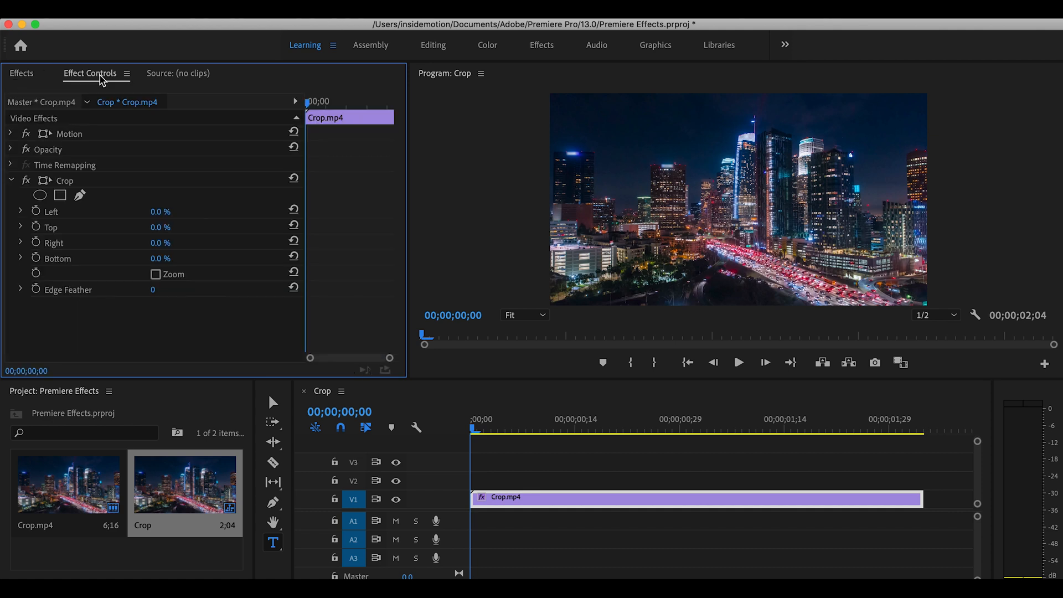
pyautogui.click(52, 211)
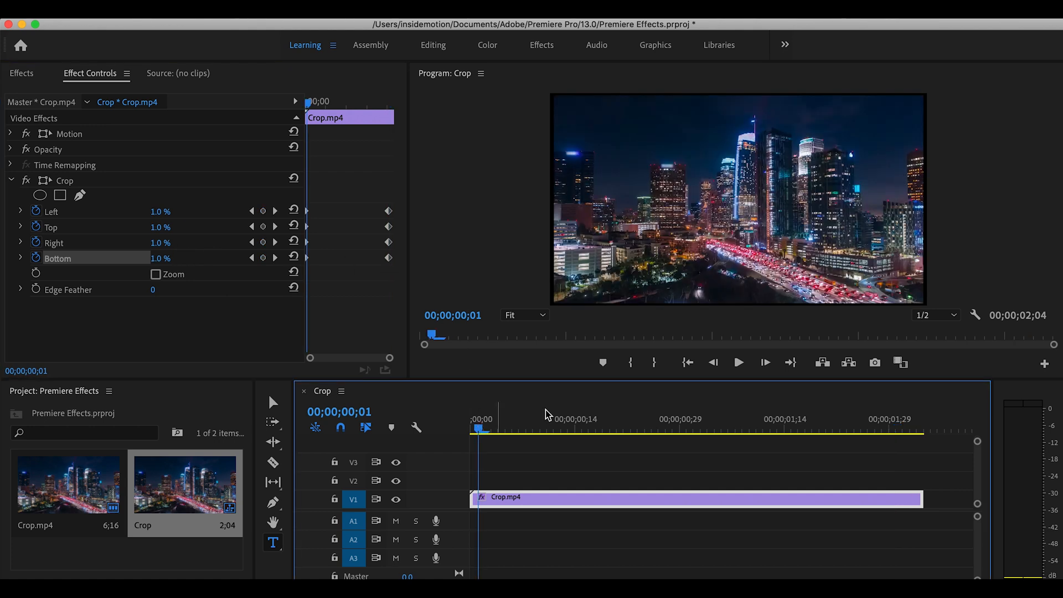
pyautogui.click(739, 362)
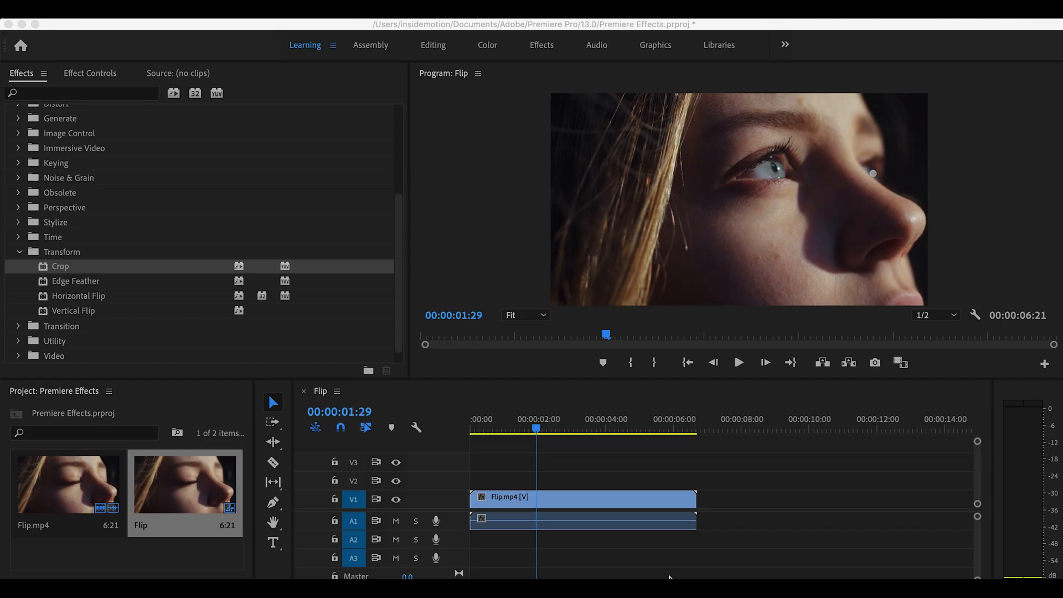
pyautogui.moveTo(121, 321)
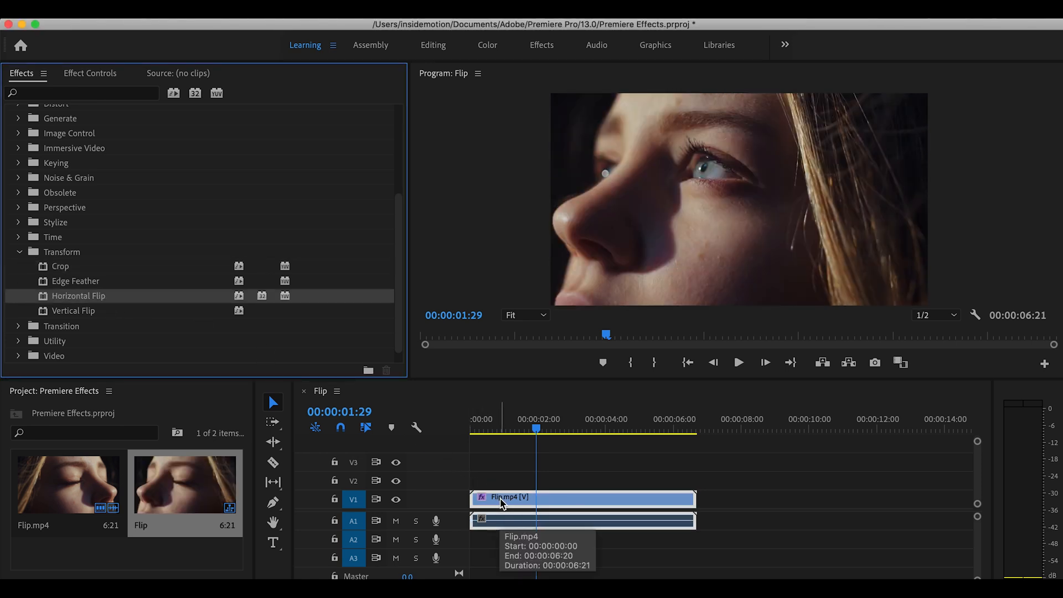
pyautogui.moveTo(195, 323)
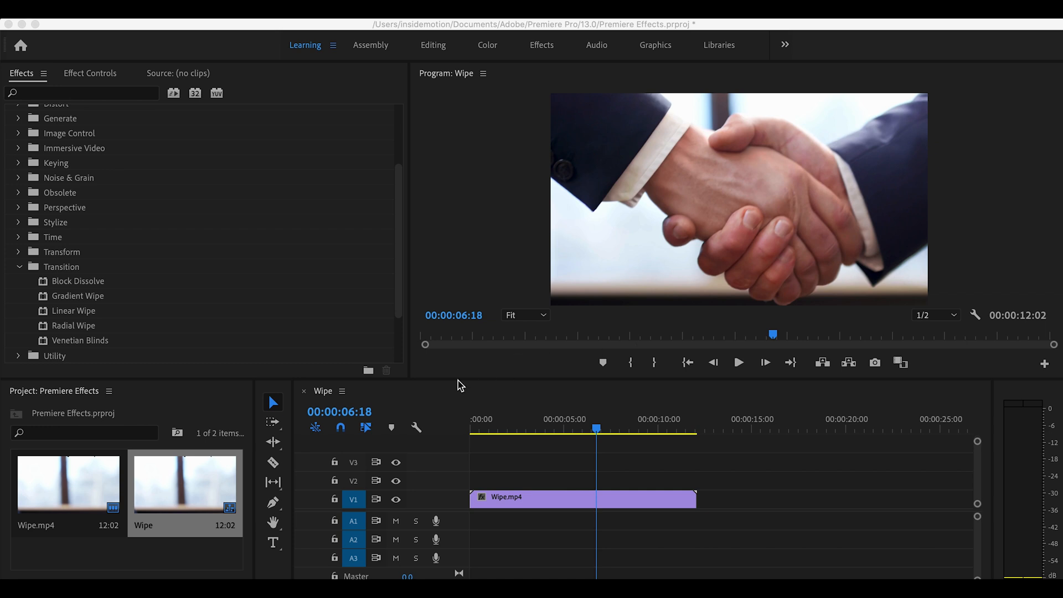
pyautogui.moveTo(135, 331)
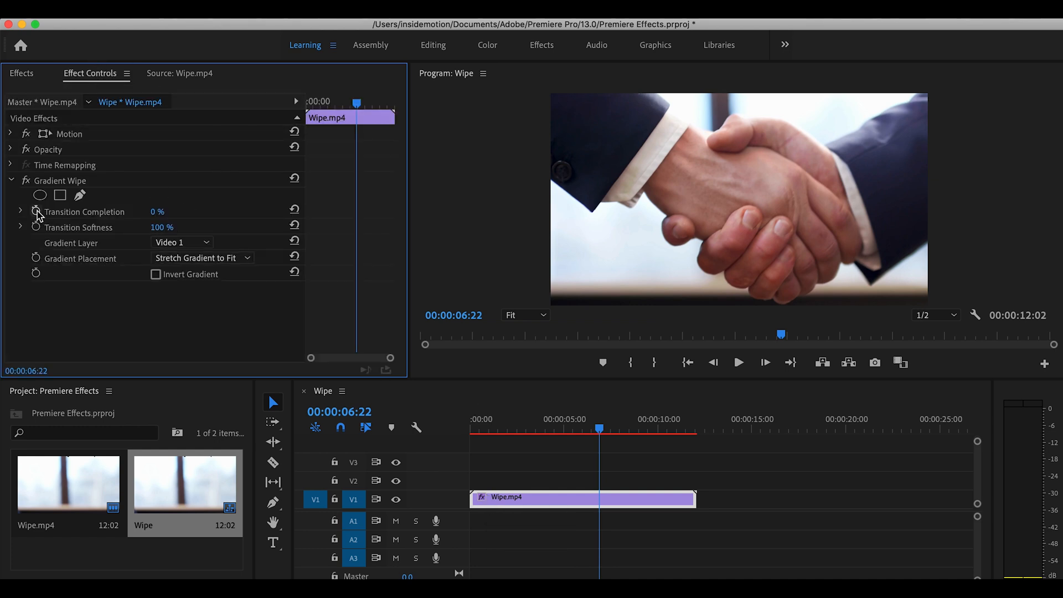
# Set a Transition Completion keyframe at 0% on the handshake clip's Gradient Wipe
pyautogui.click(36, 211)
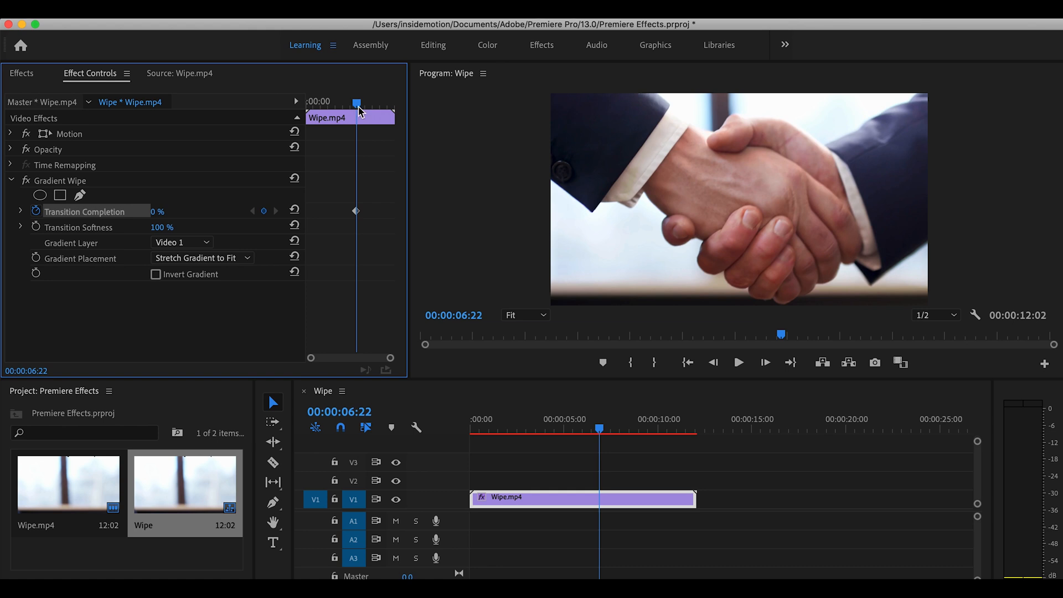